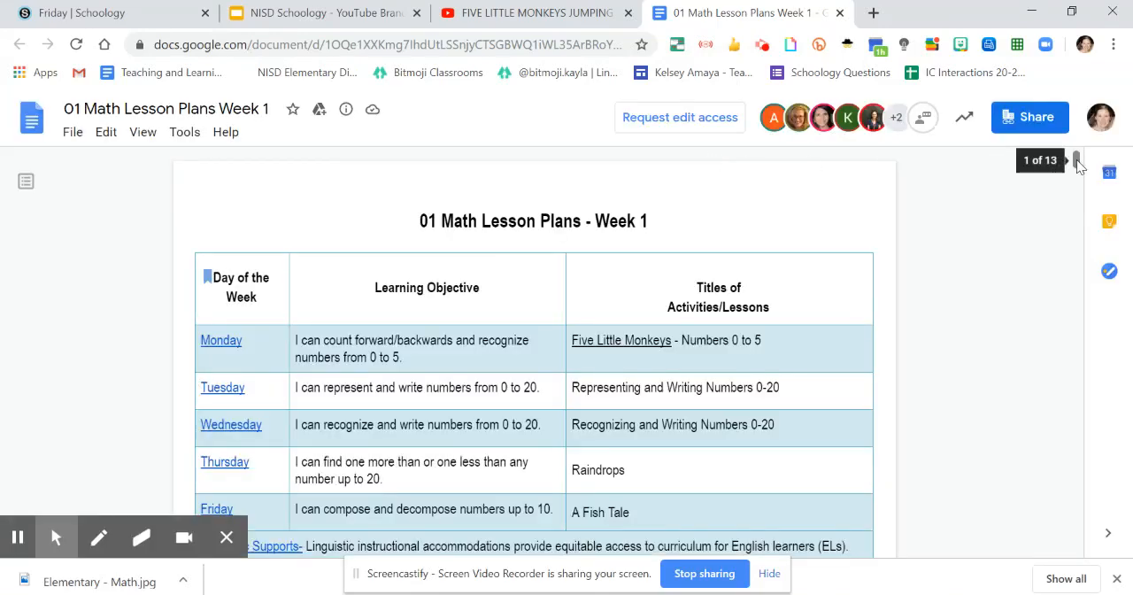
# Scroll to the lesson plan's end and preview the 'Representing Numbers 0 to 5 (interactive)' link
pyautogui.scroll(-3)
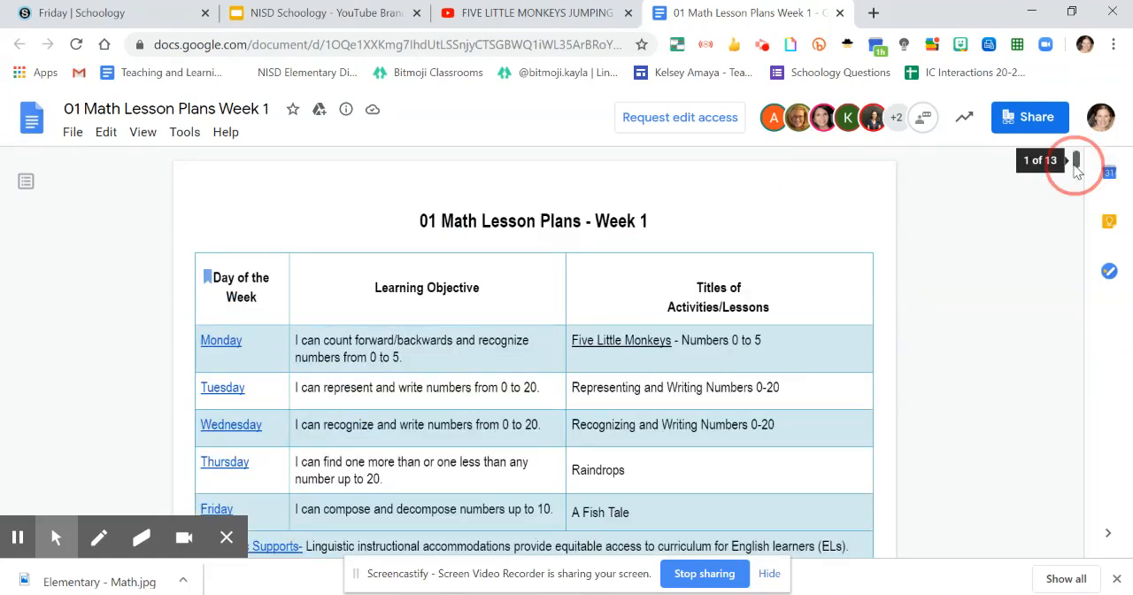
pyautogui.scroll(-3)
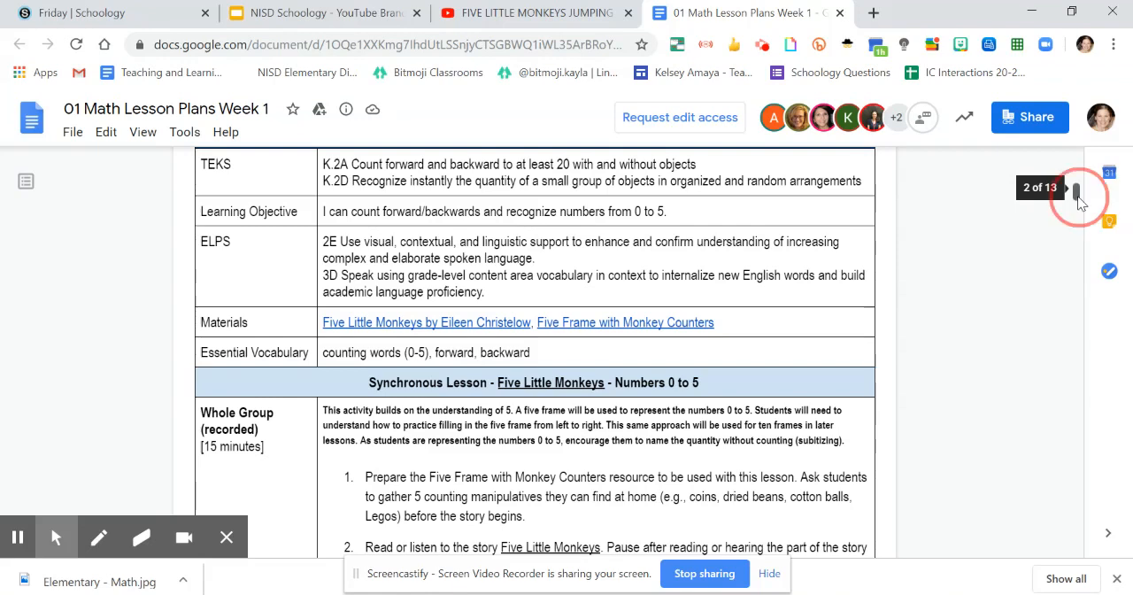
pyautogui.scroll(-3)
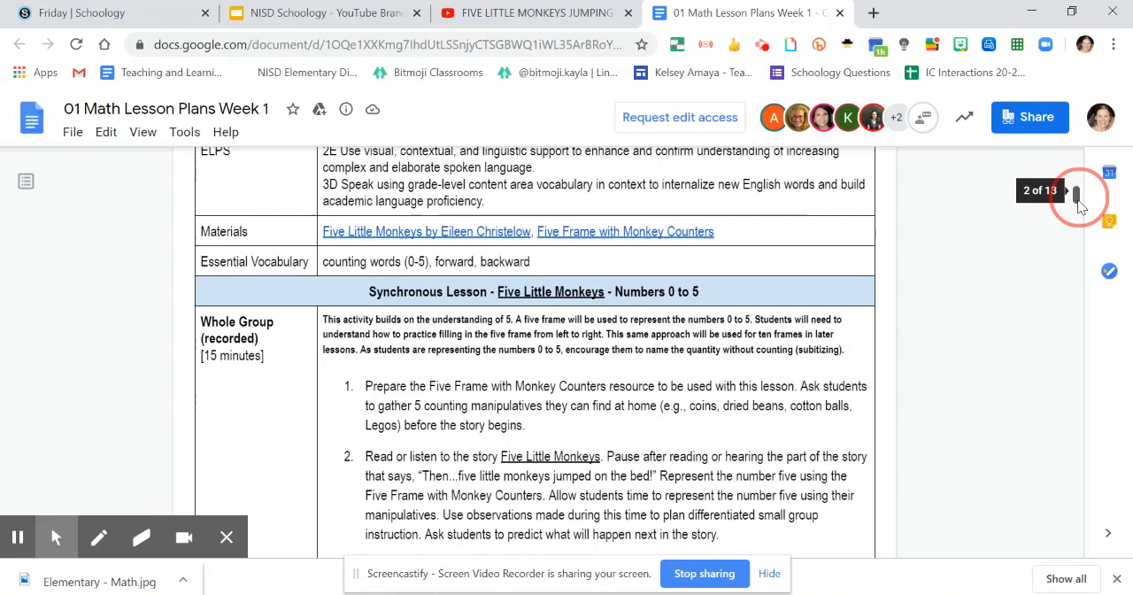
pyautogui.scroll(-3)
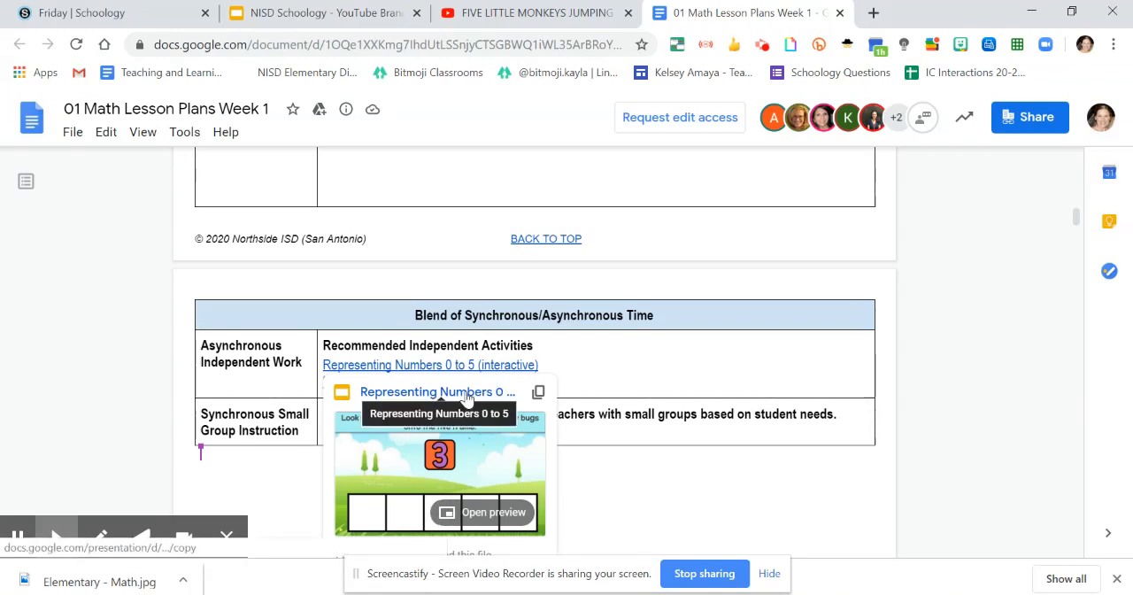
# Follow the link and create 'Copy of Representing Numbers 0 to 5' in Google Slides
pyautogui.click(436, 391)
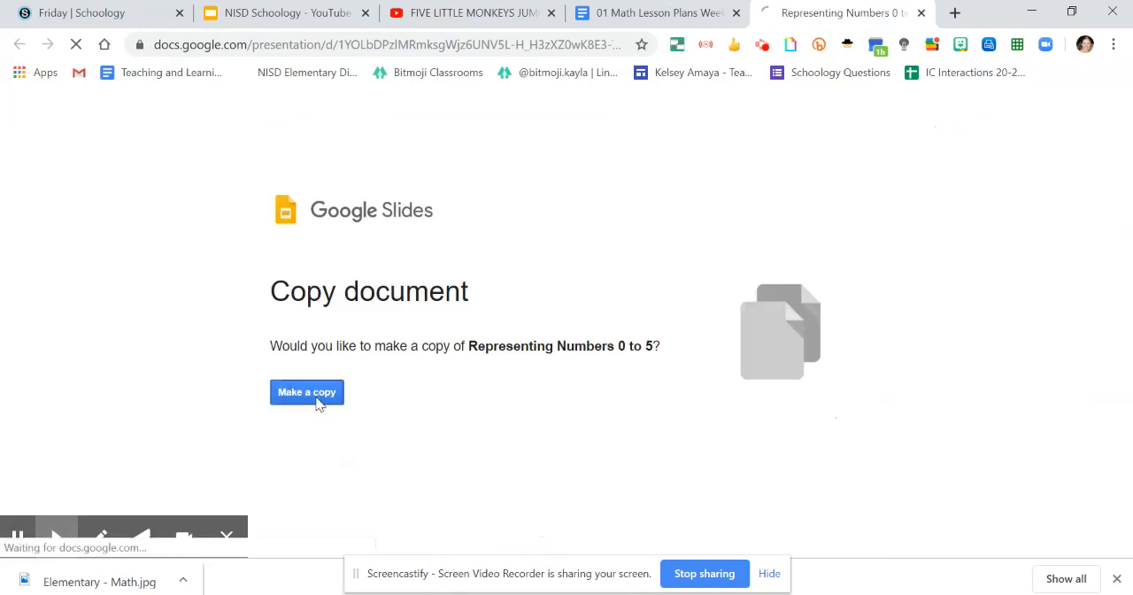
pyautogui.click(306, 391)
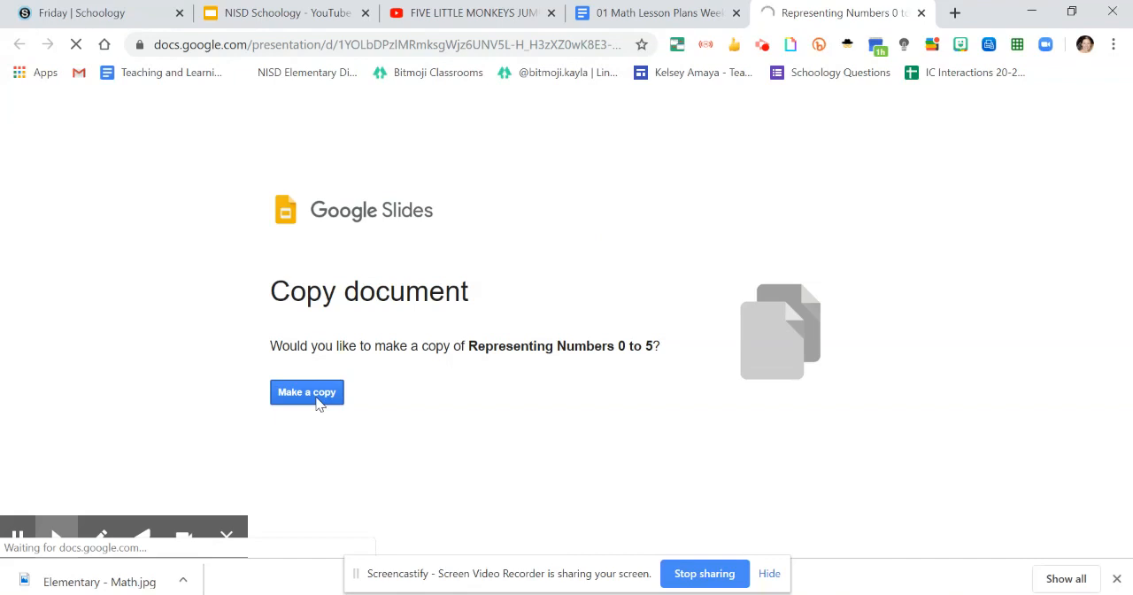
pyautogui.click(306, 393)
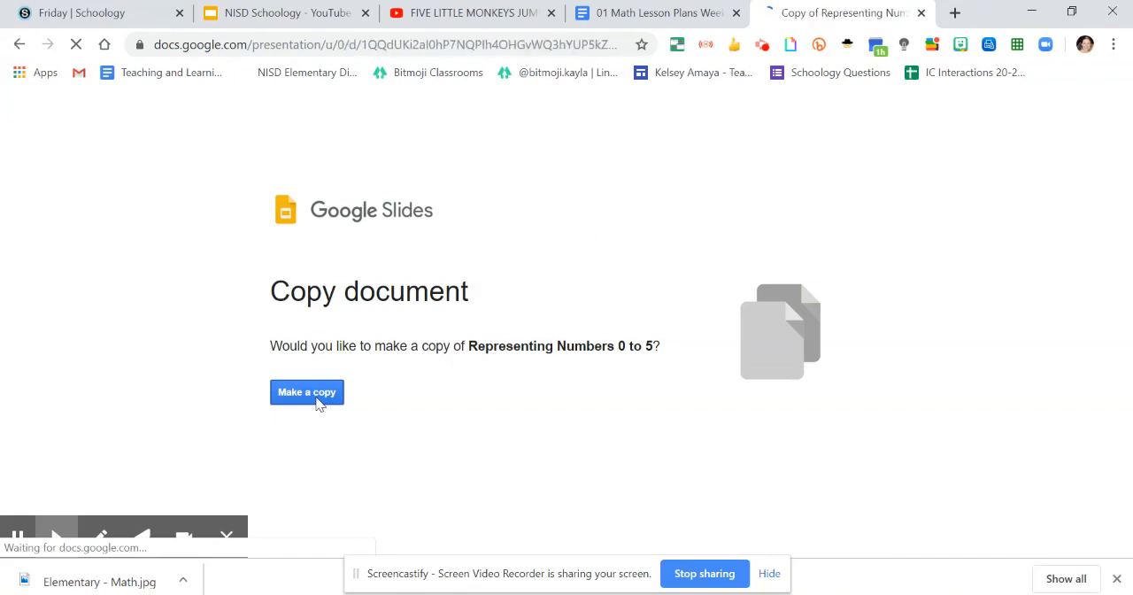
pyautogui.click(306, 391)
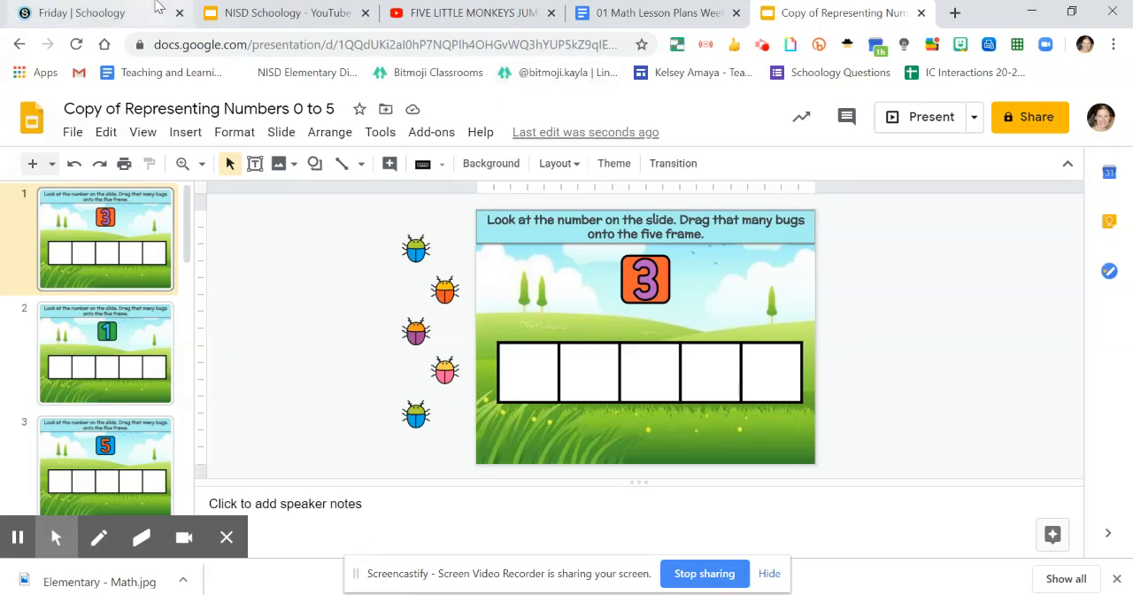
# In the Friday folder, start a new assignment 'Representing Numbers 0-5' with numbered student directions
pyautogui.click(103, 13)
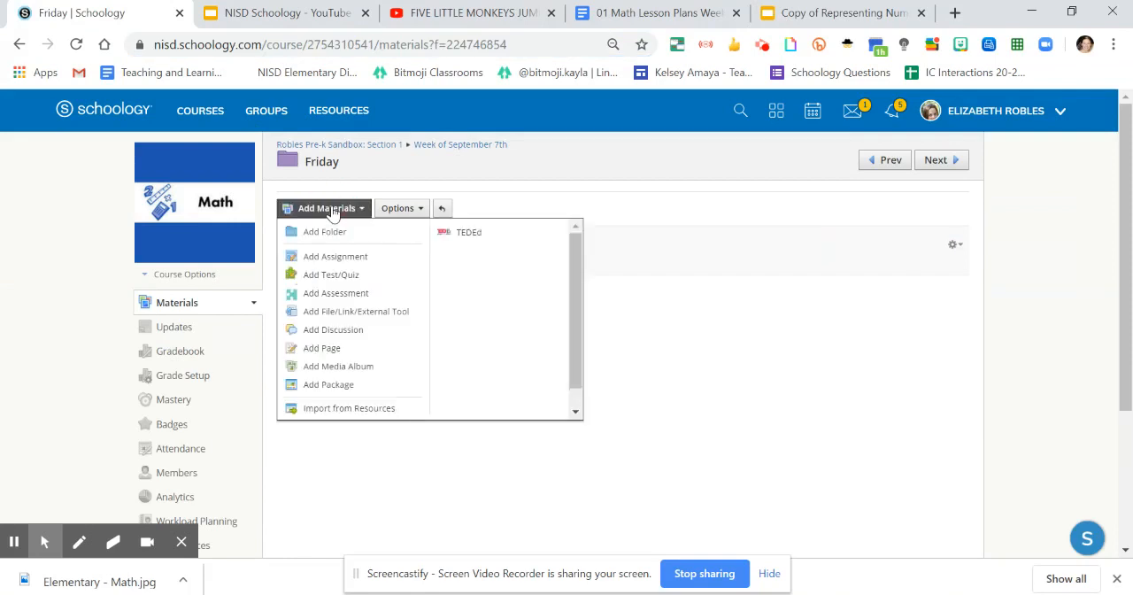
pyautogui.click(469, 232)
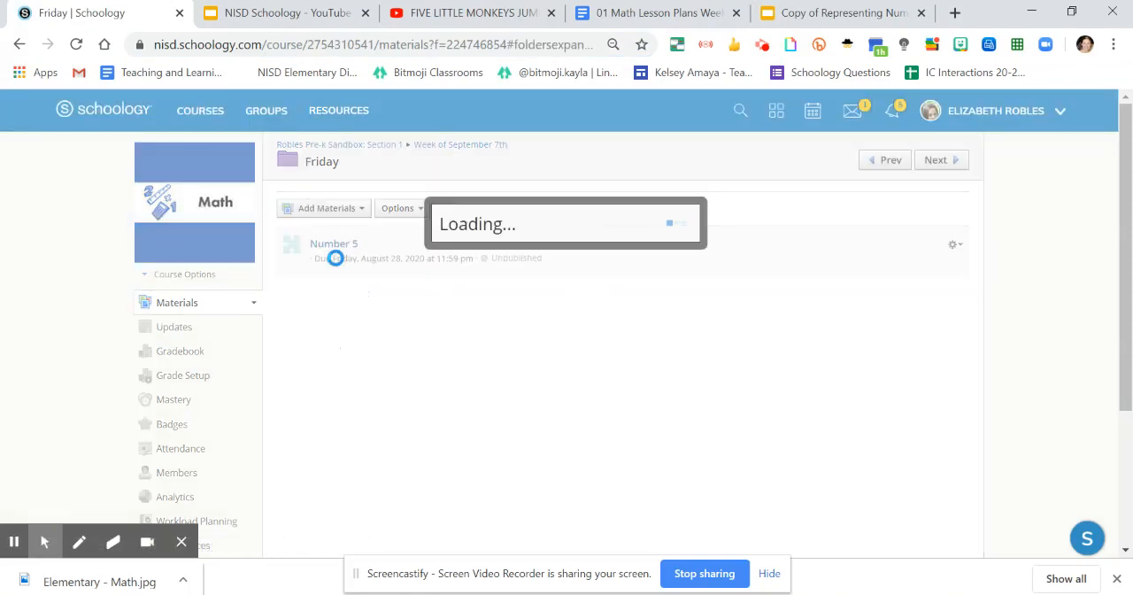
pyautogui.click(333, 245)
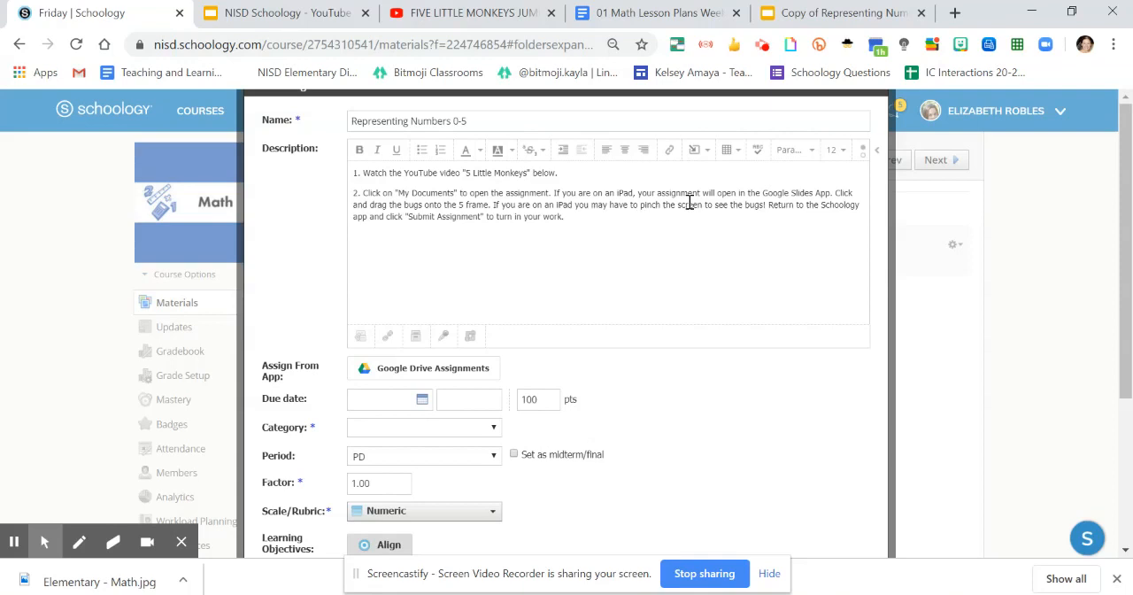
pyautogui.moveTo(768, 193)
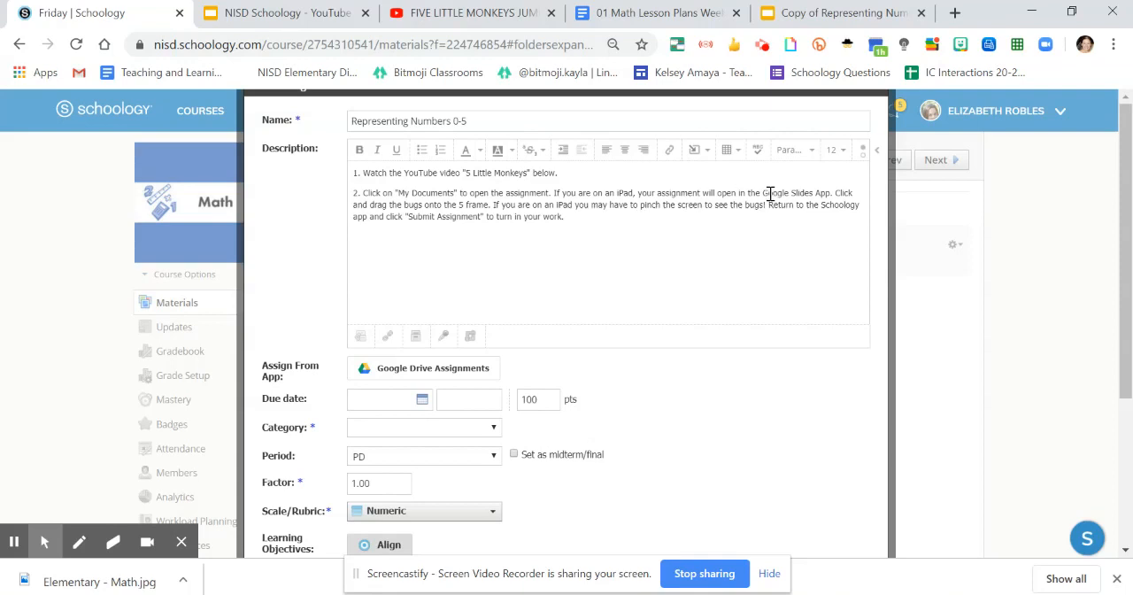
pyautogui.moveTo(742, 234)
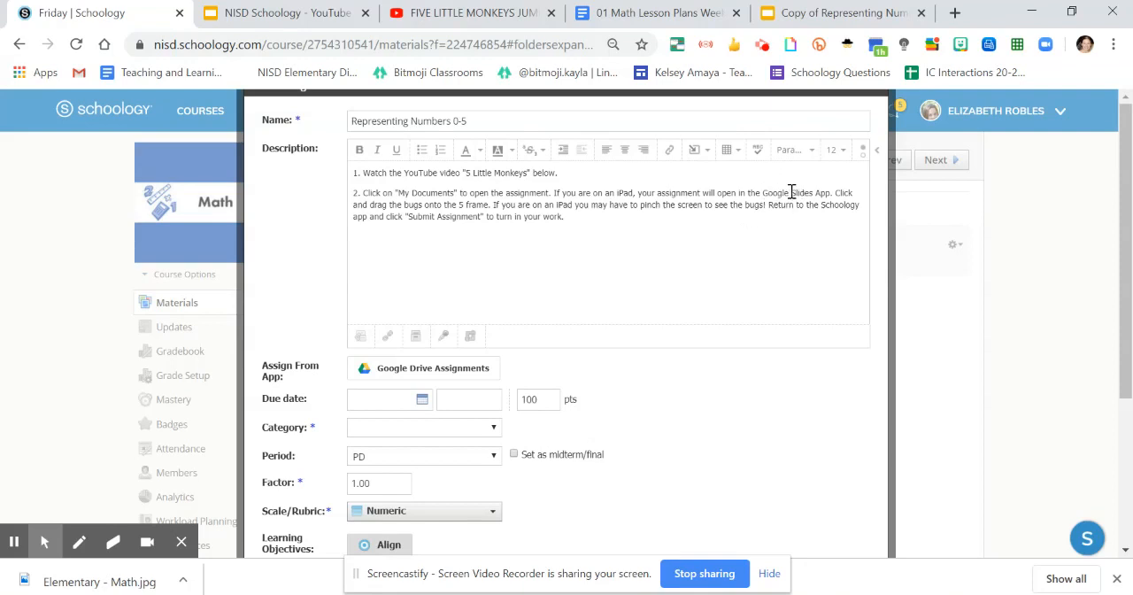
pyautogui.moveTo(778, 220)
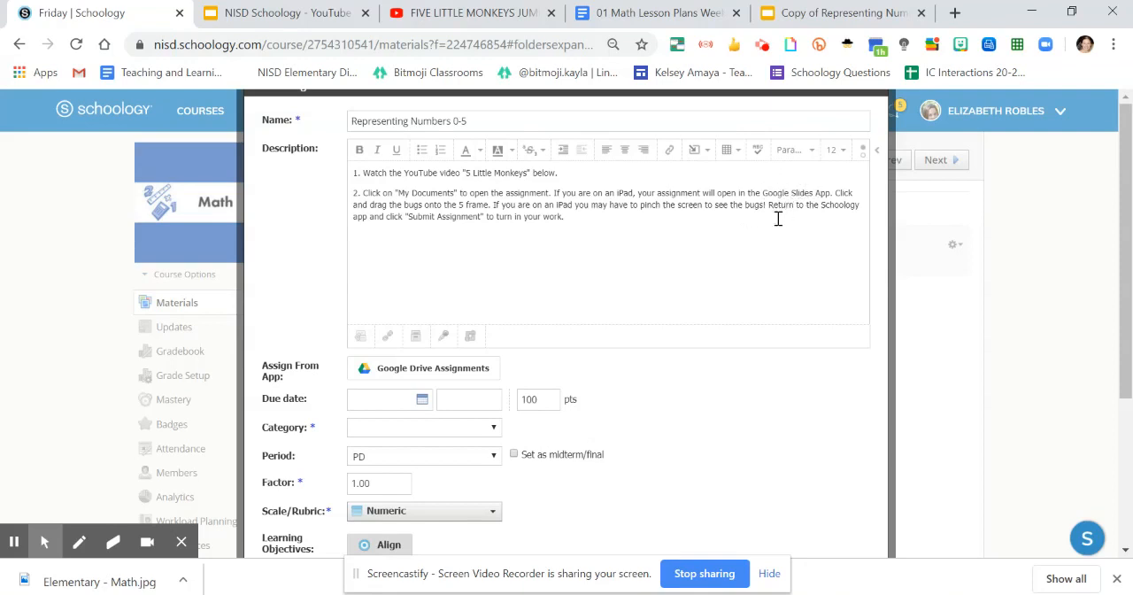
pyautogui.moveTo(677, 255)
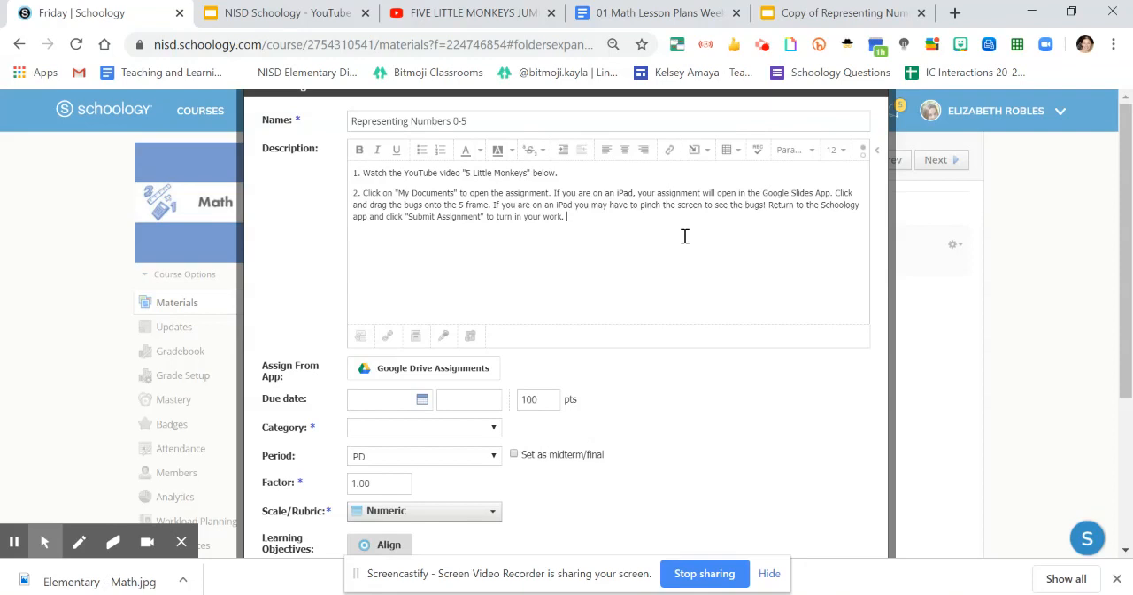
pyautogui.moveTo(694, 148)
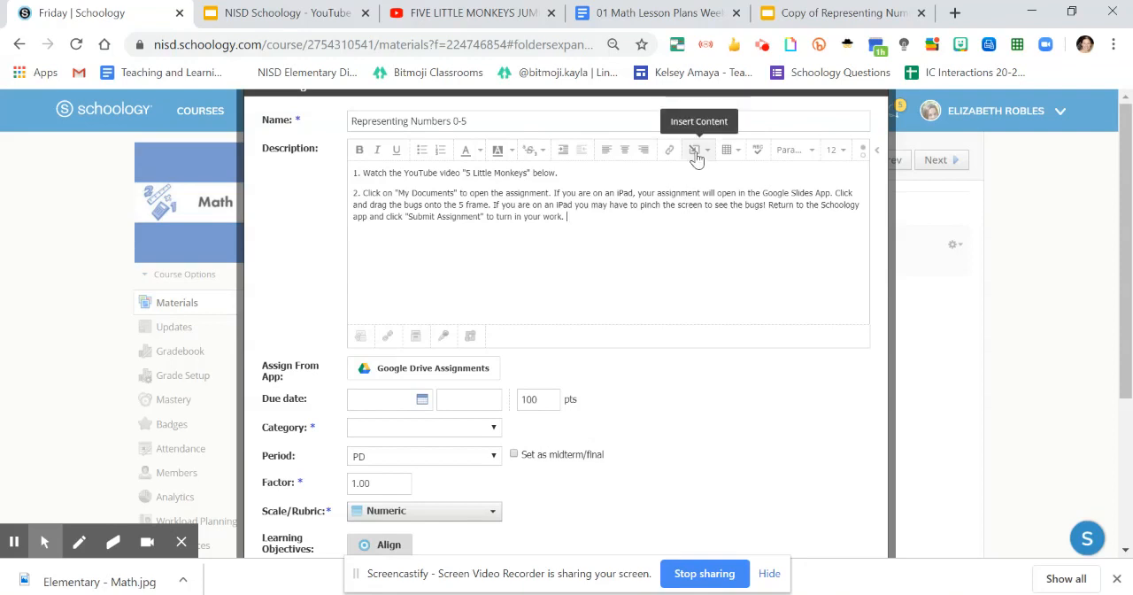
# Embed the Five Little Monkeys YouTube read-aloud (watch?v=RiMBxiSGkxY) into the description
pyautogui.click(694, 149)
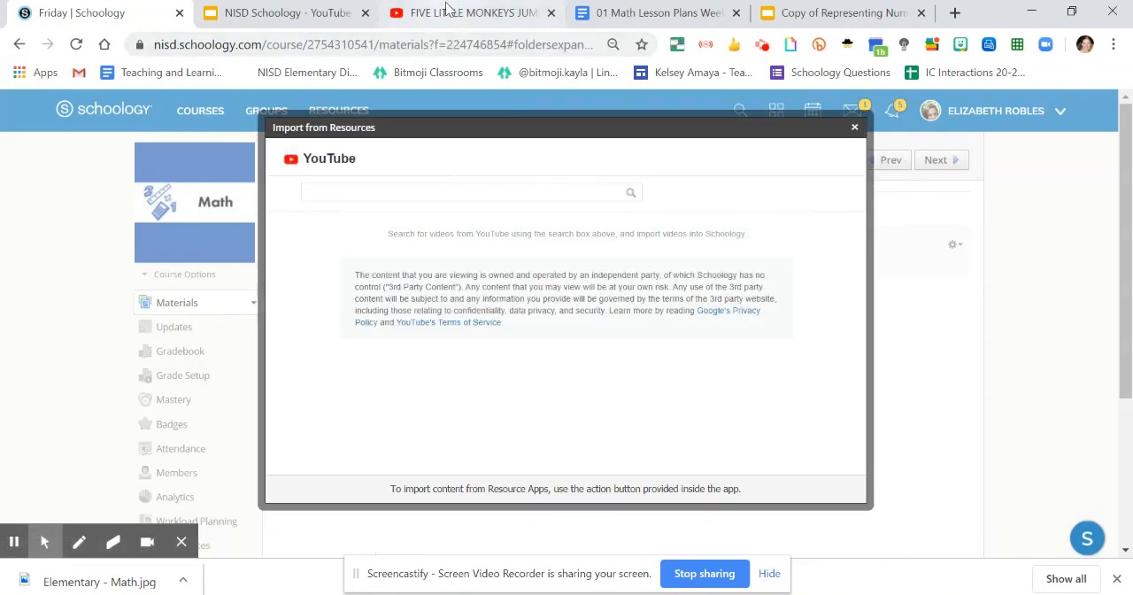
pyautogui.click(469, 13)
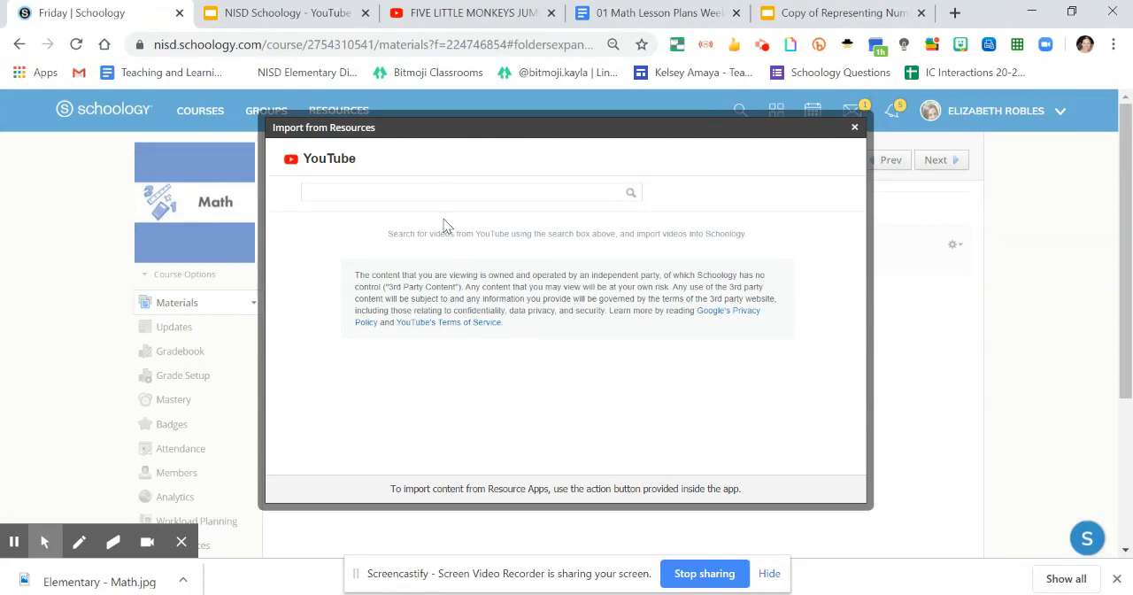
pyautogui.write('https://www.youtube.com/watch?v=RiMBxiSGkxY')
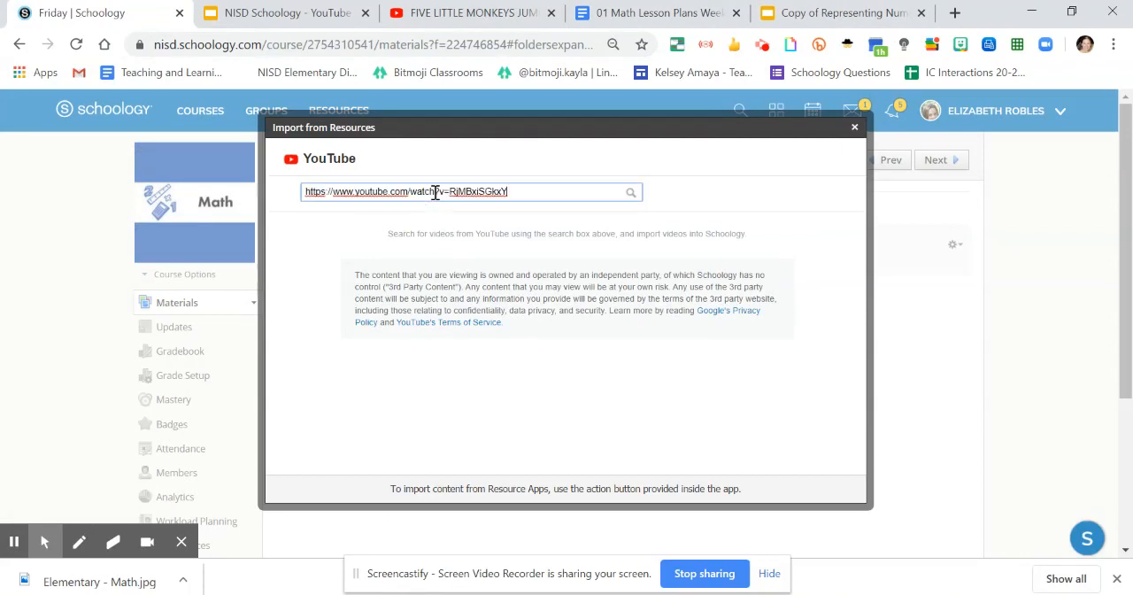
pyautogui.click(630, 191)
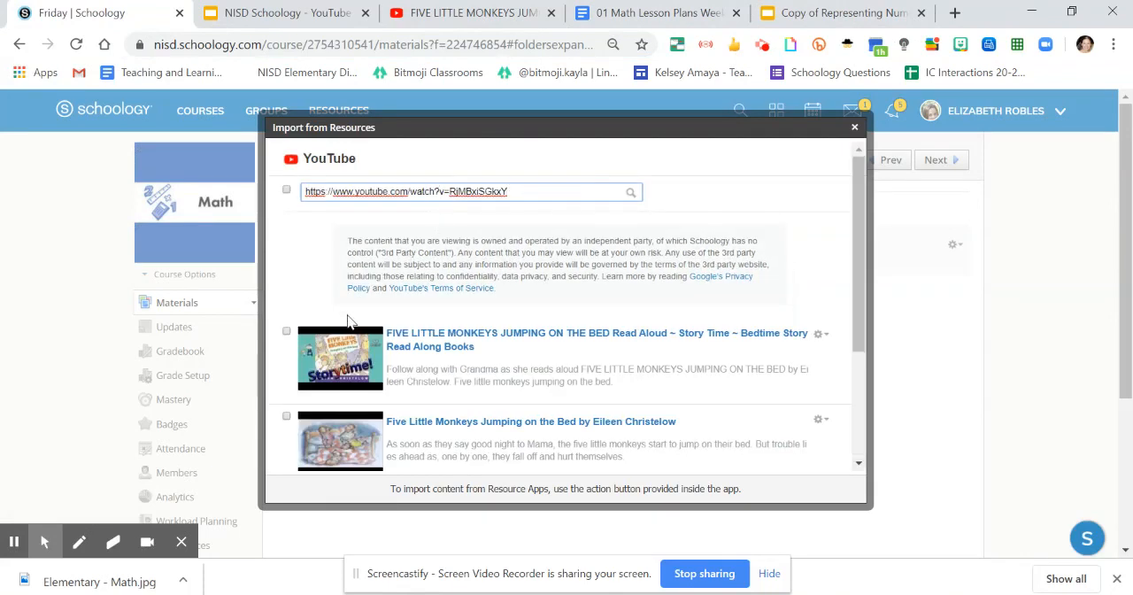
pyautogui.click(287, 329)
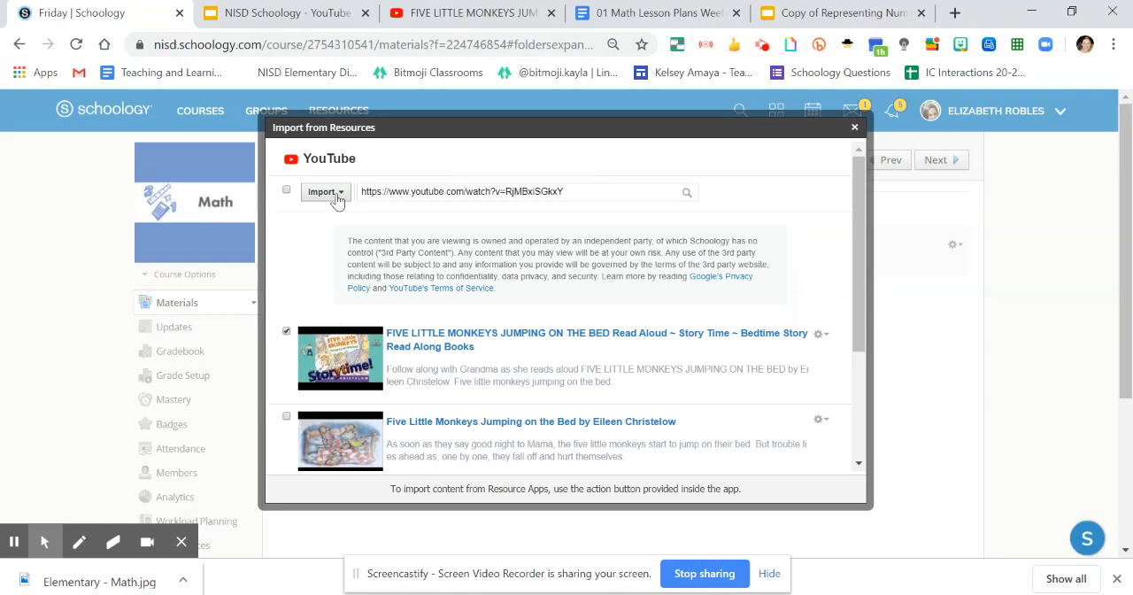
pyautogui.click(324, 191)
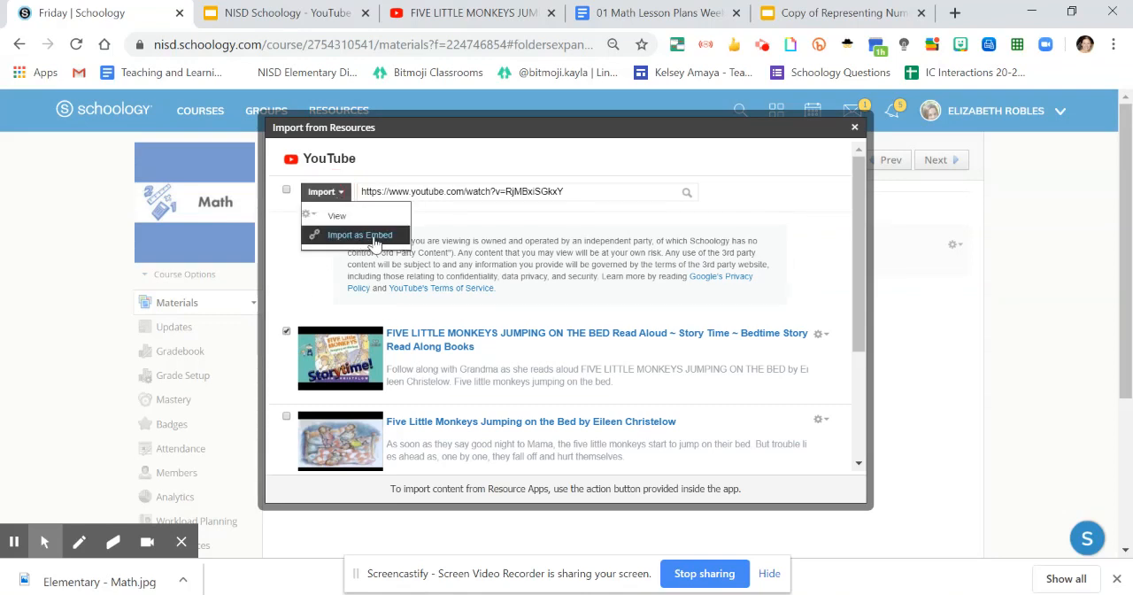
pyautogui.click(359, 234)
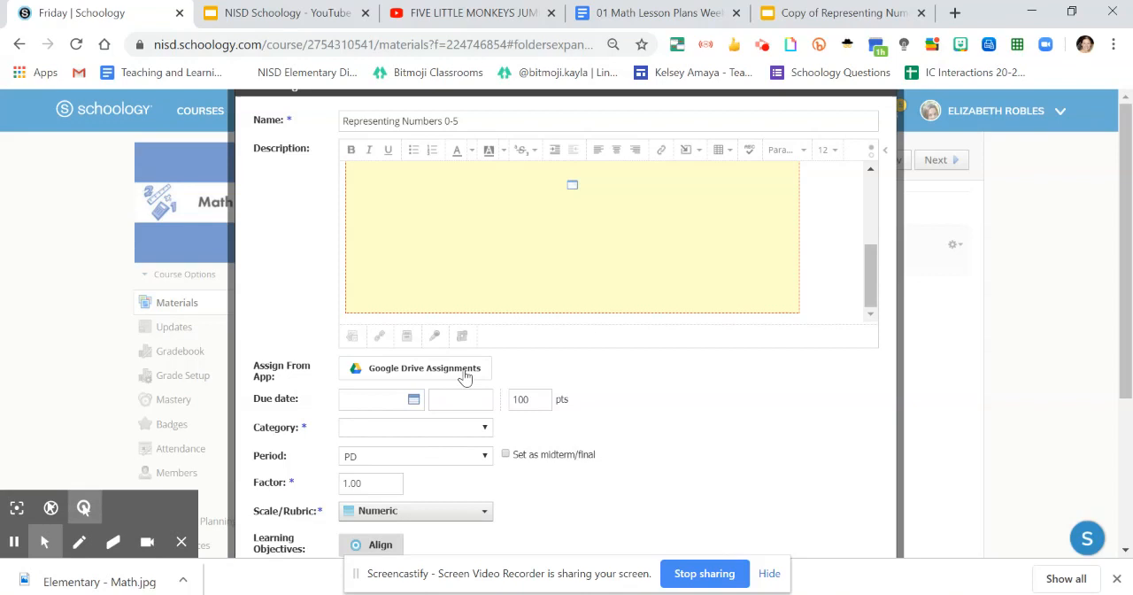
pyautogui.moveTo(435, 336)
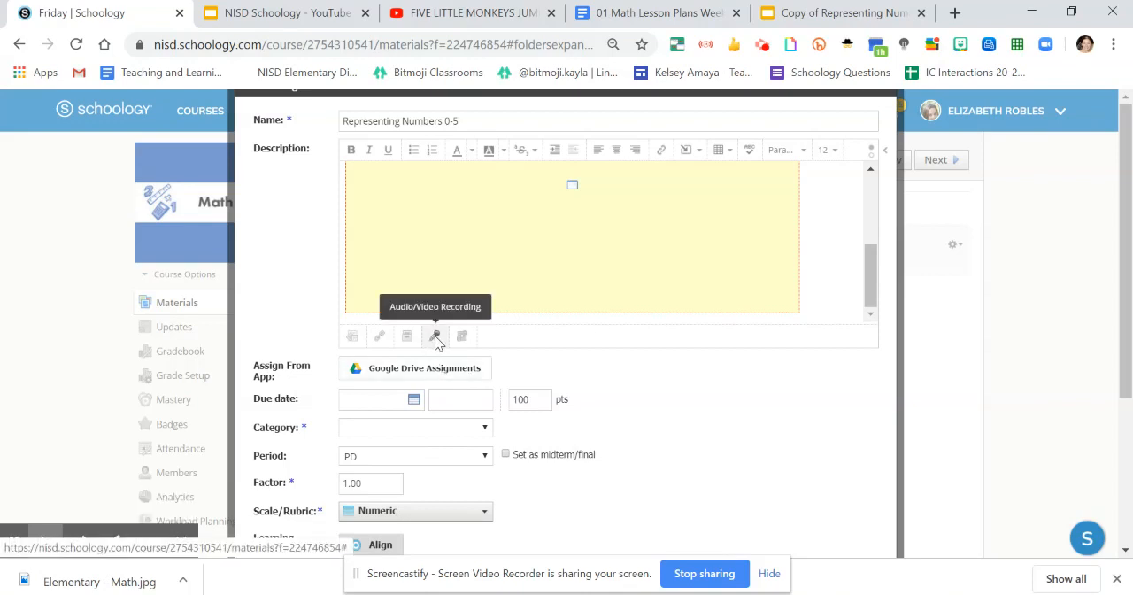
# Record a webcam audio-and-video message and insert it as Video Recording.webm
pyautogui.click(435, 337)
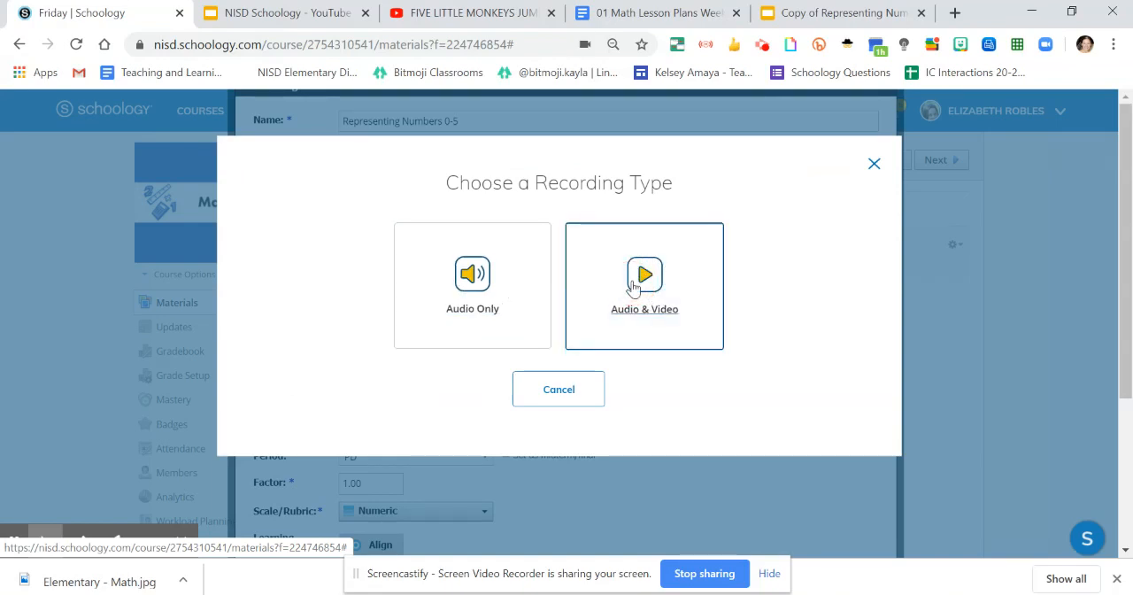
pyautogui.click(644, 285)
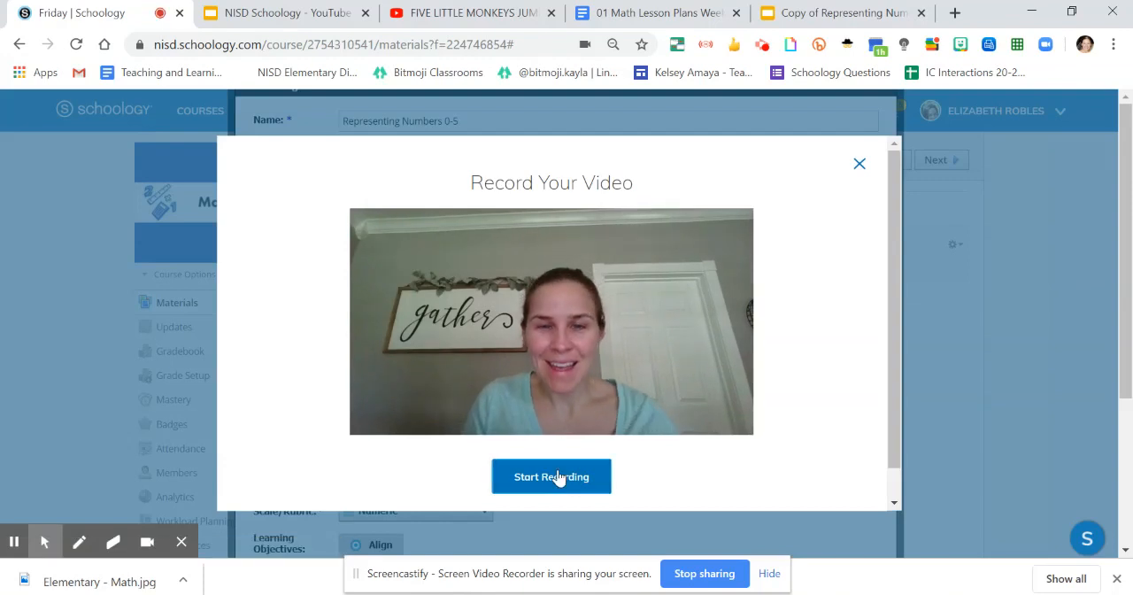
pyautogui.click(551, 476)
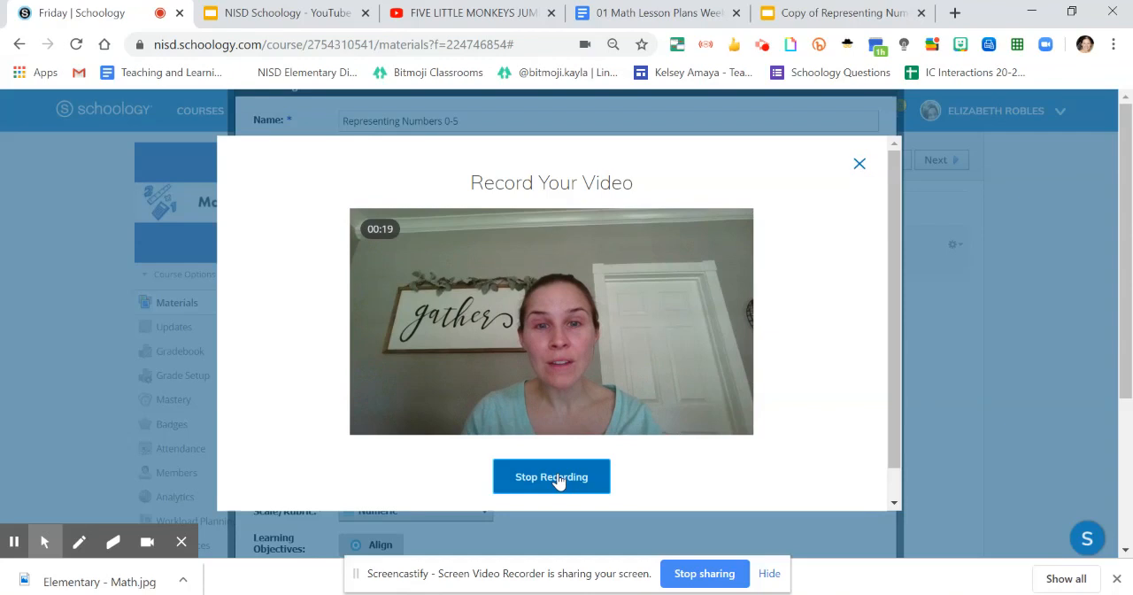
pyautogui.click(550, 476)
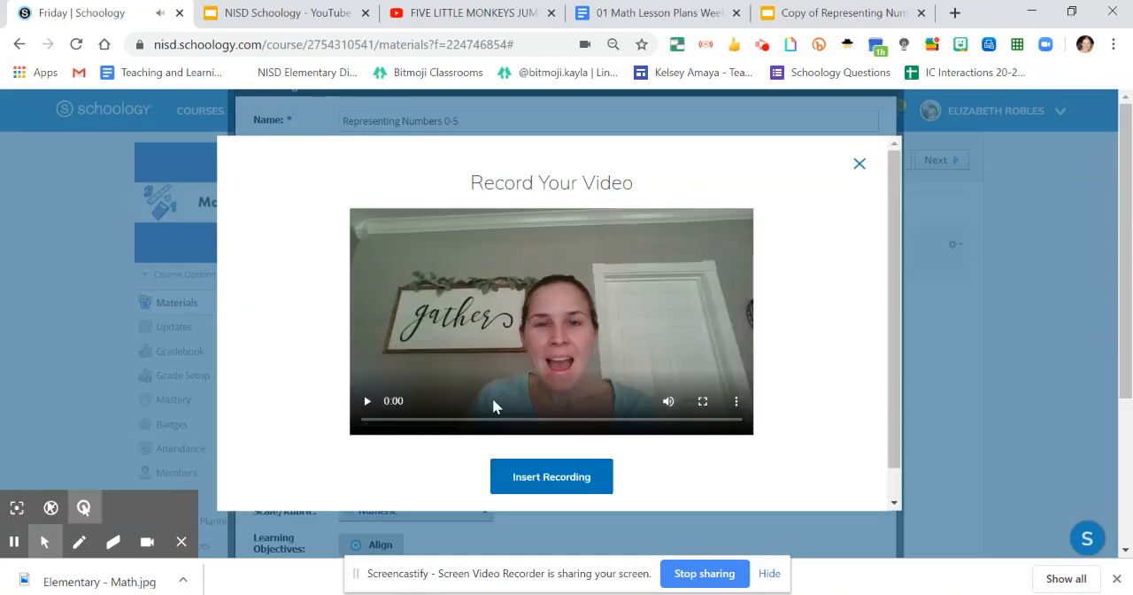
pyautogui.moveTo(551, 476)
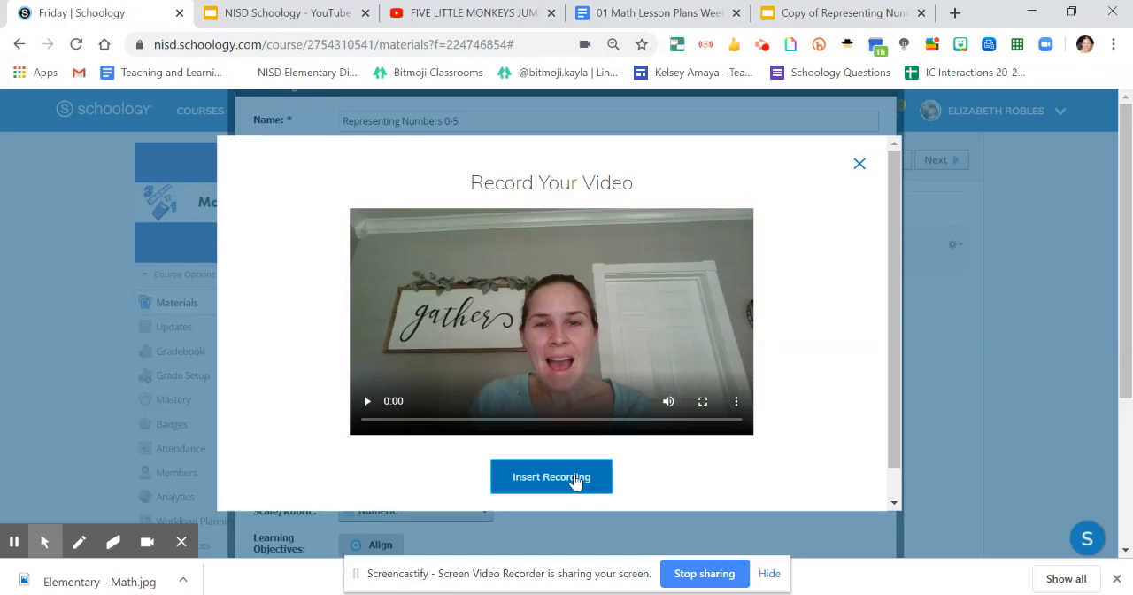
pyautogui.click(550, 476)
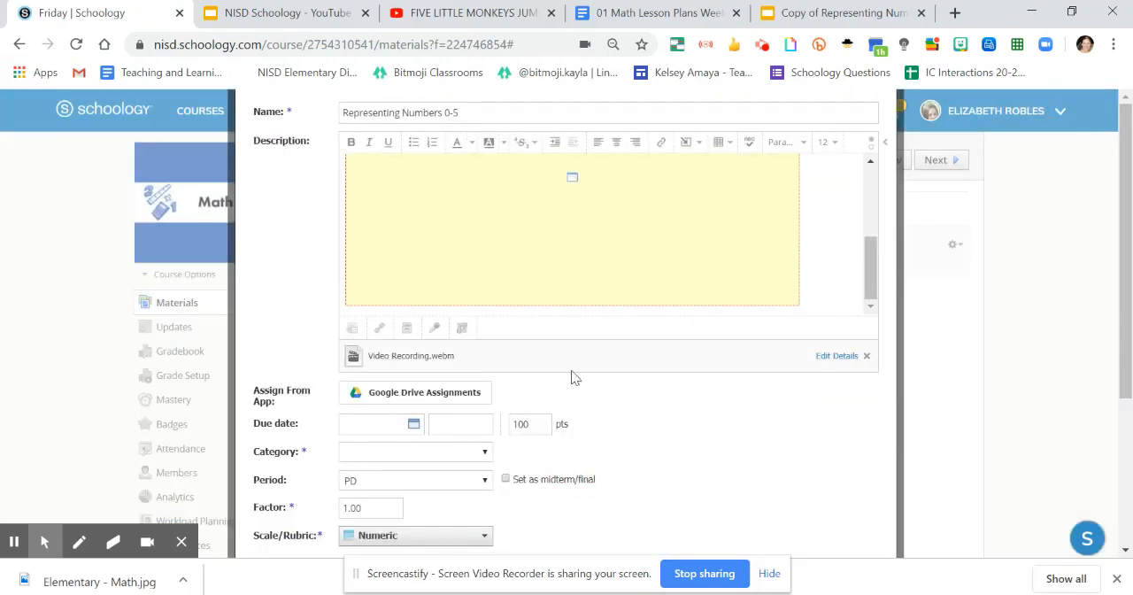
pyautogui.moveTo(425, 319)
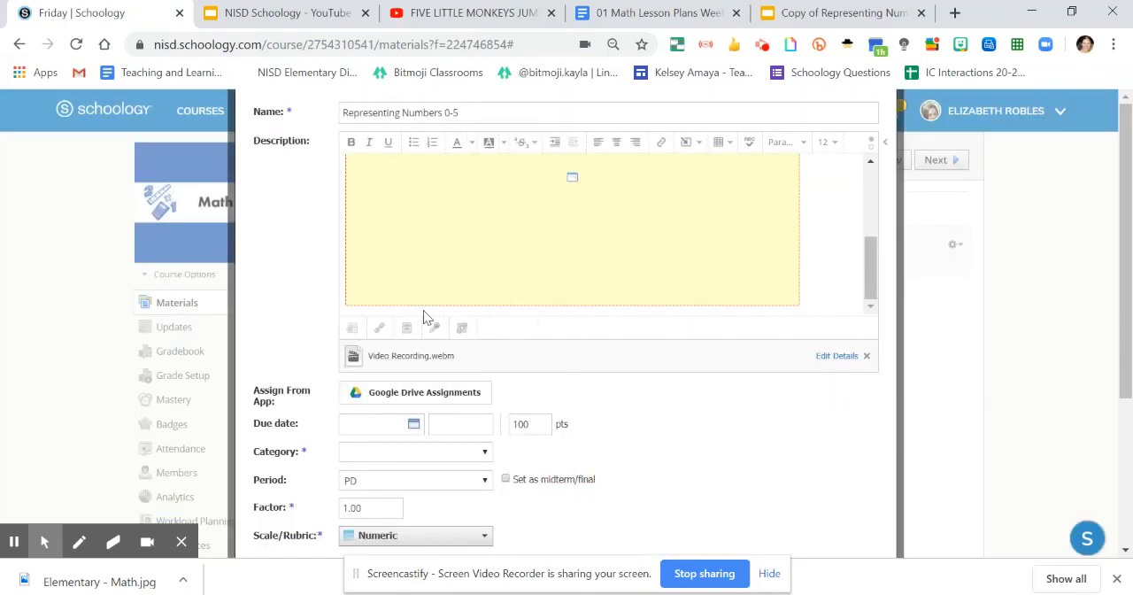
pyautogui.moveTo(629, 372)
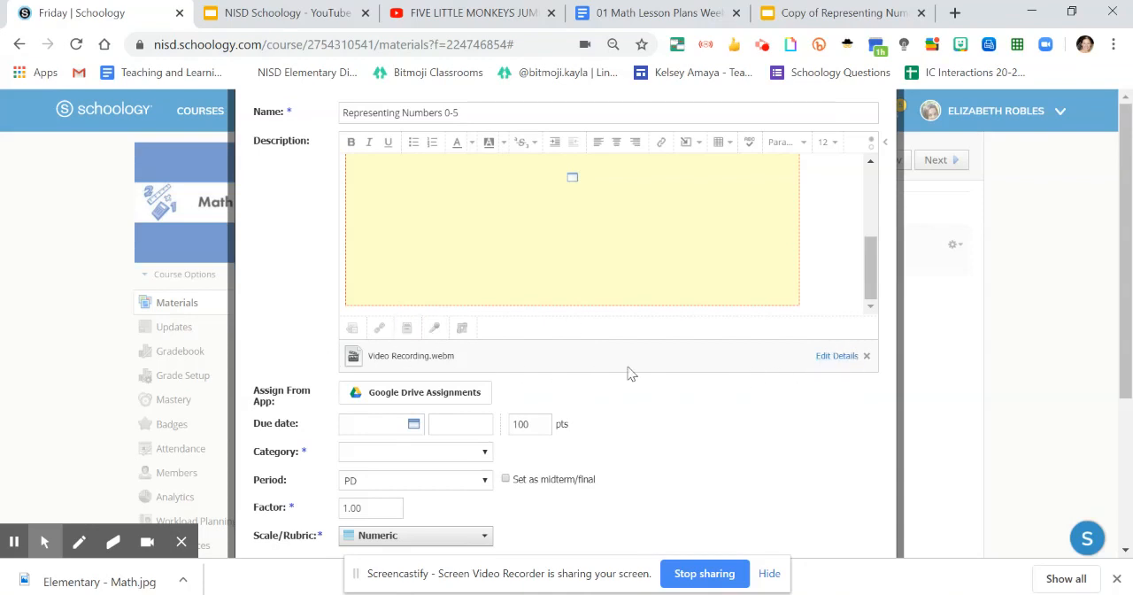
pyautogui.moveTo(804, 388)
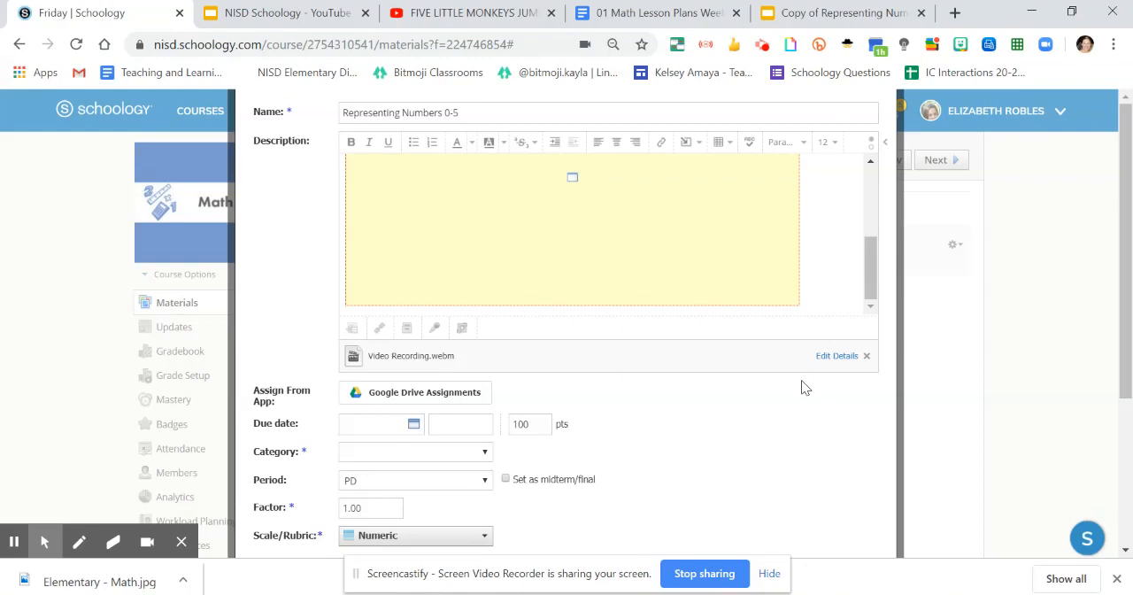
pyautogui.moveTo(708, 405)
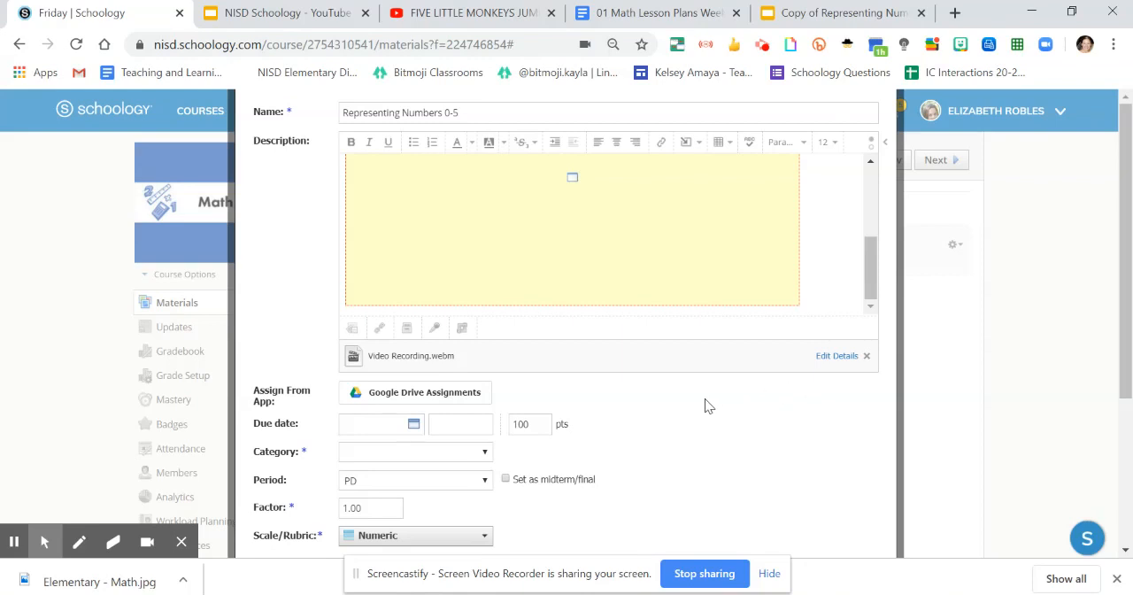
pyautogui.moveTo(567, 389)
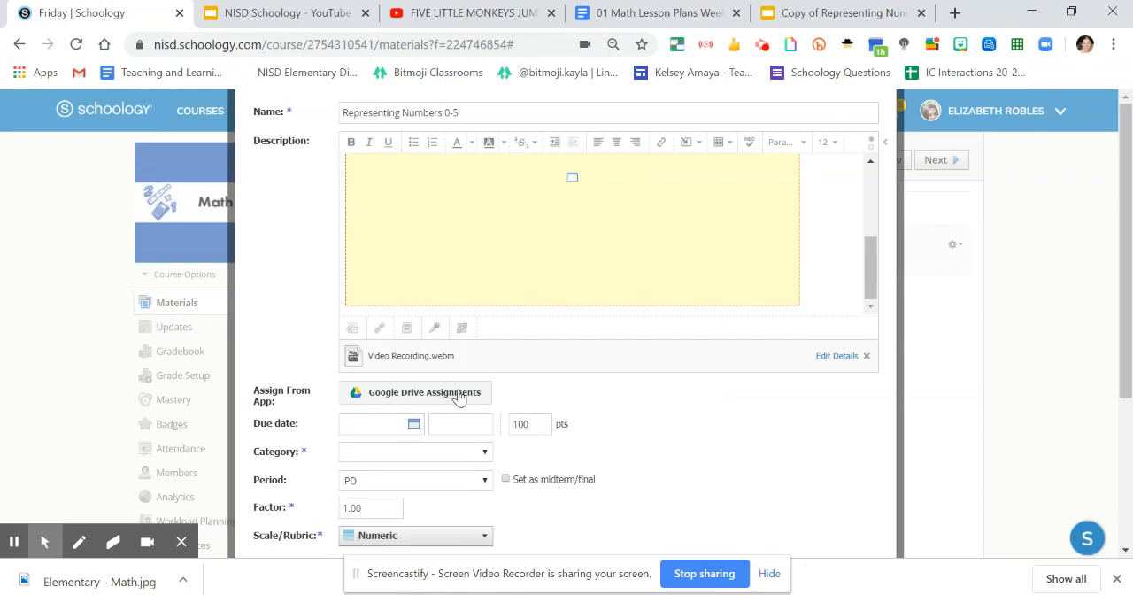
# Attach 'Copy of Representing Numbers 0 to 5' via Google Drive Assignments, one copy per student
pyautogui.click(423, 393)
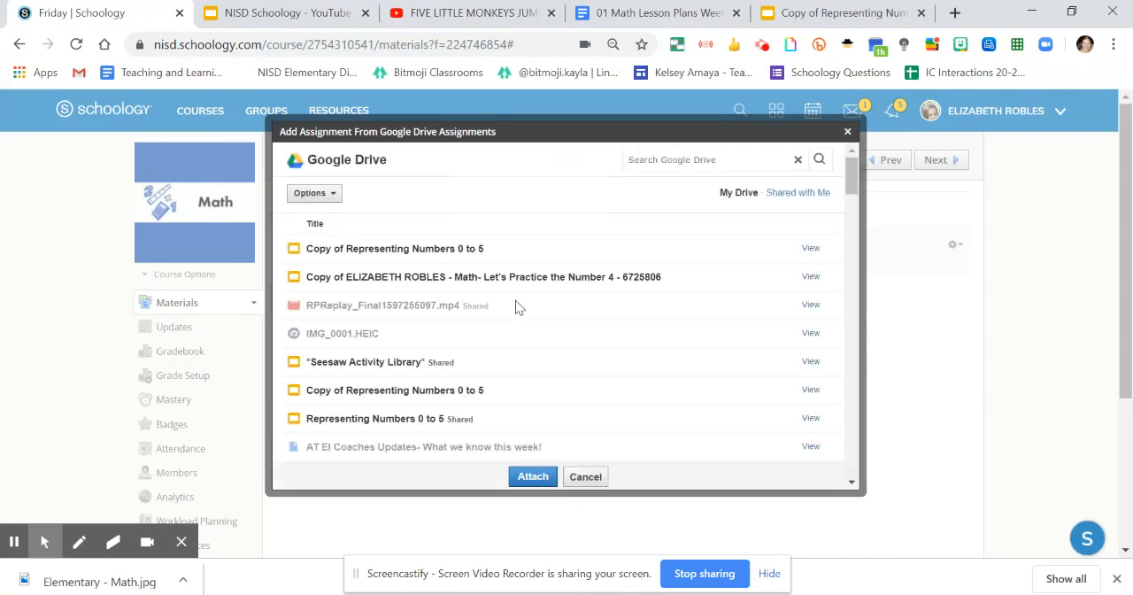
pyautogui.click(394, 248)
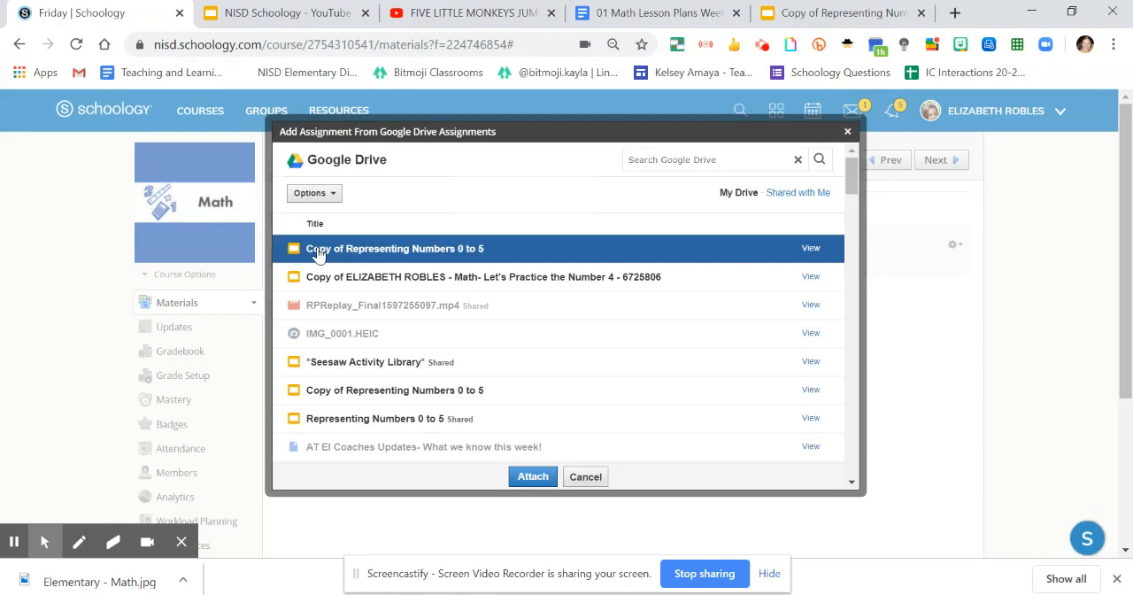
pyautogui.moveTo(393, 258)
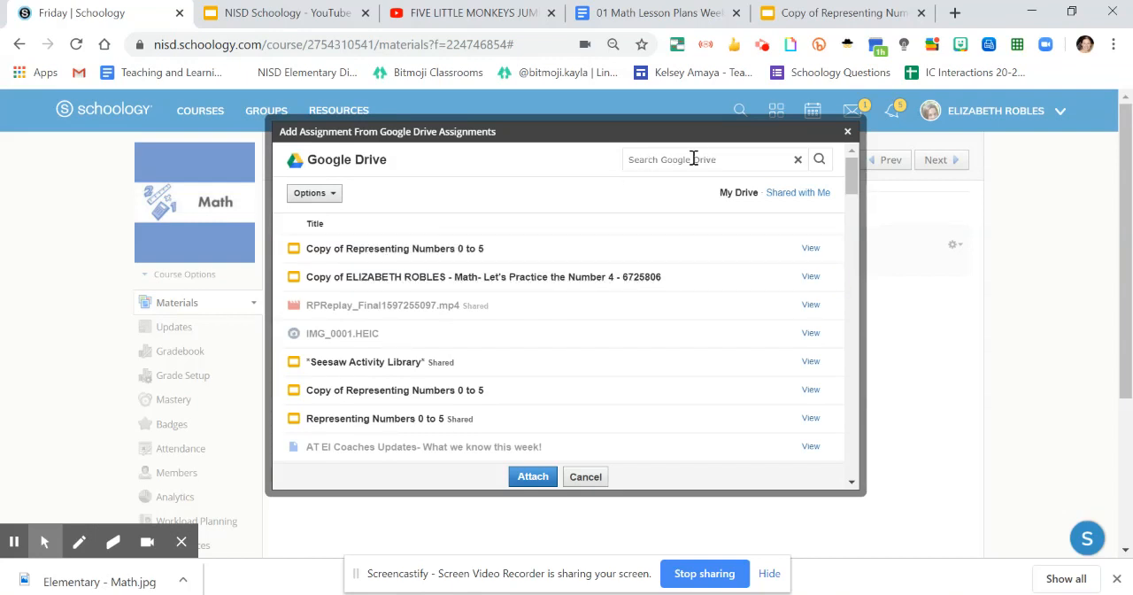
pyautogui.click(395, 248)
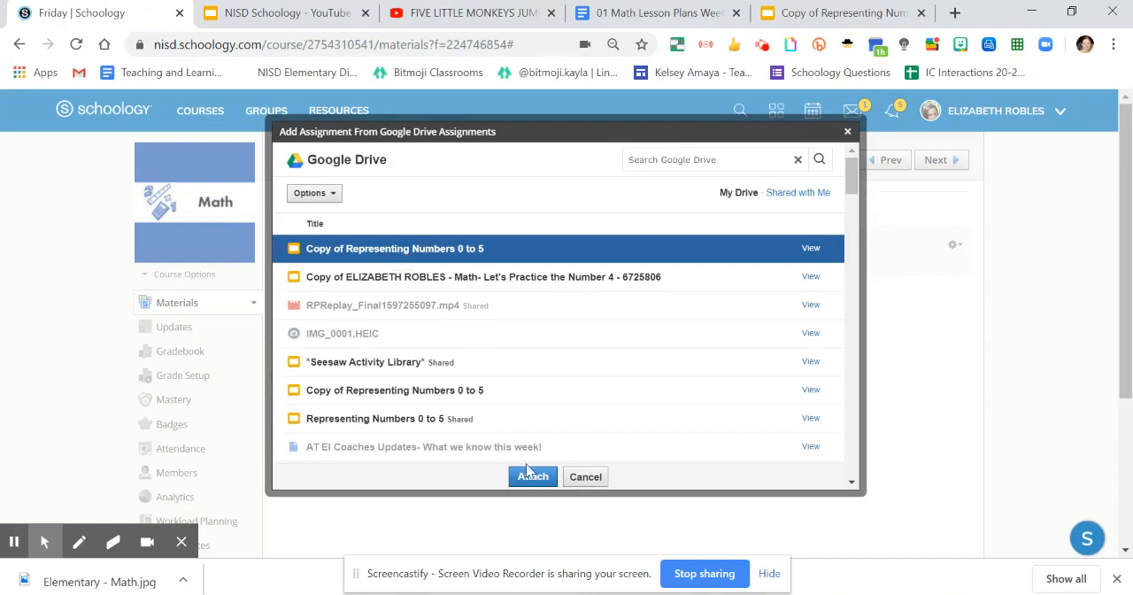
pyautogui.click(531, 476)
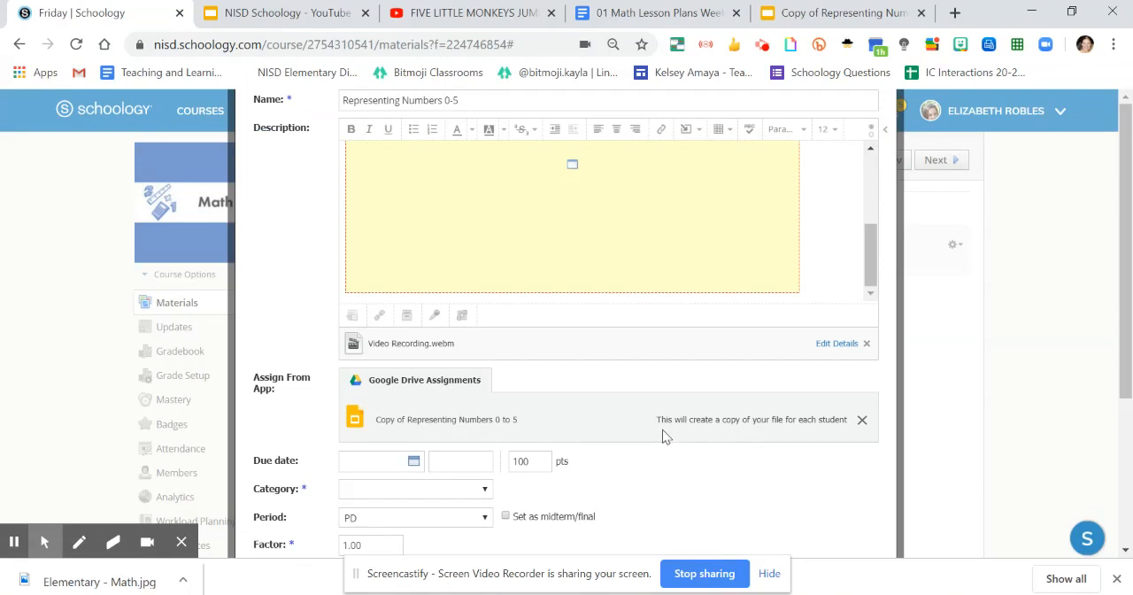
pyautogui.moveTo(712, 397)
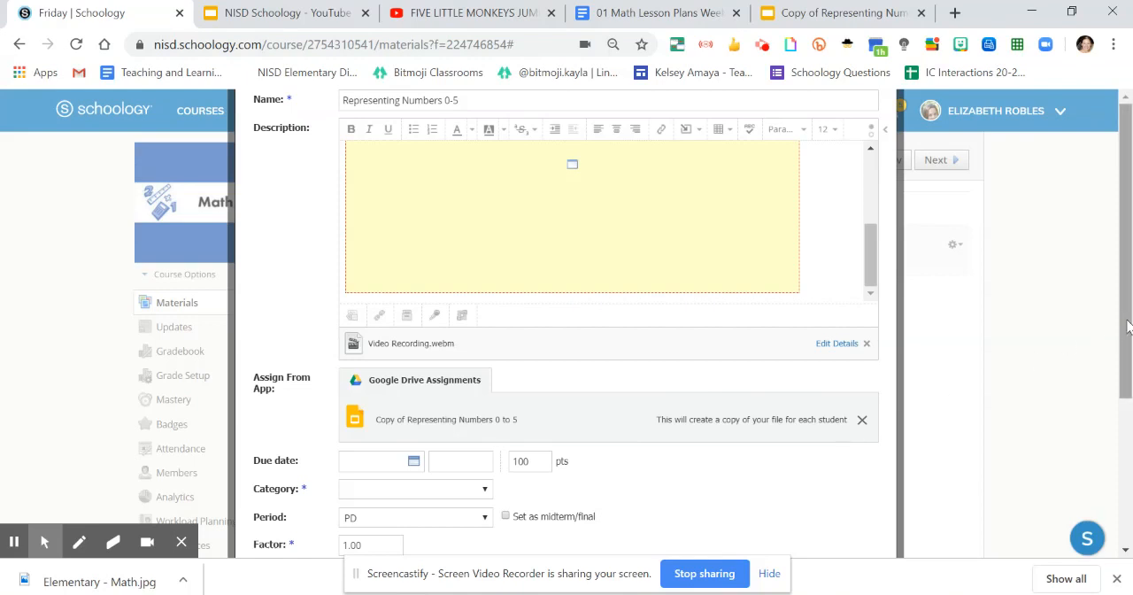
# Set due date 8/28/20 and category Daily Work, then create the assignment
pyautogui.scroll(-3)
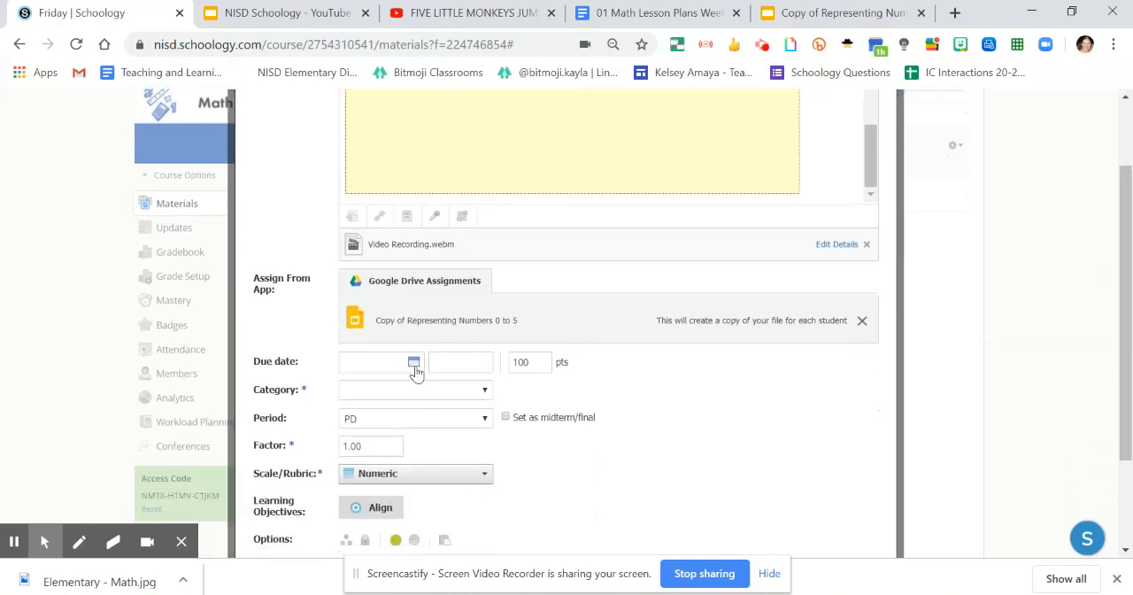
pyautogui.click(414, 361)
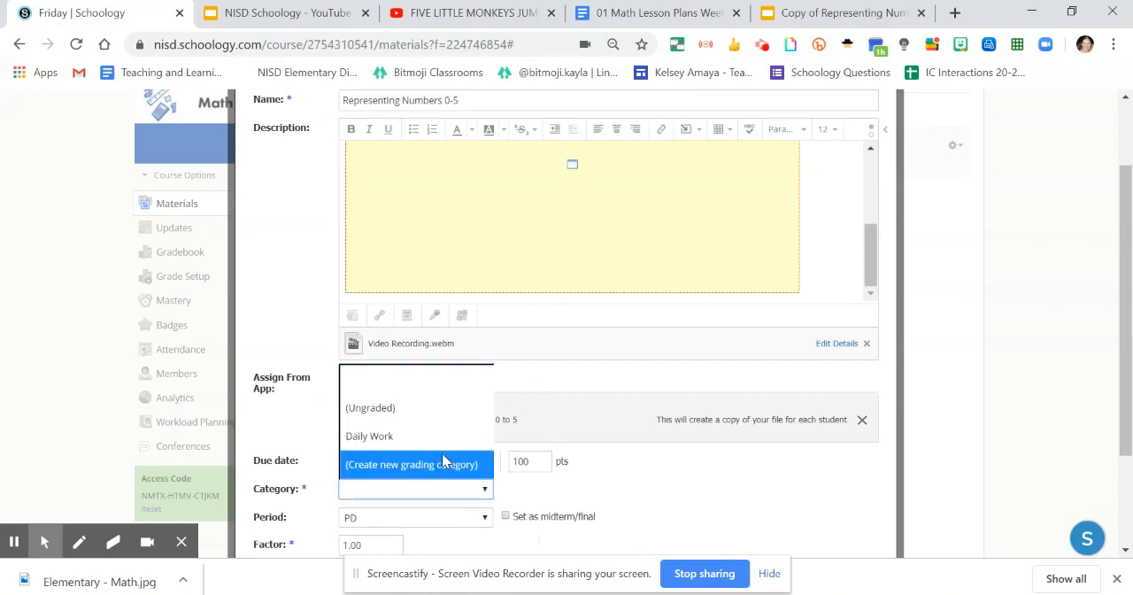
pyautogui.click(369, 435)
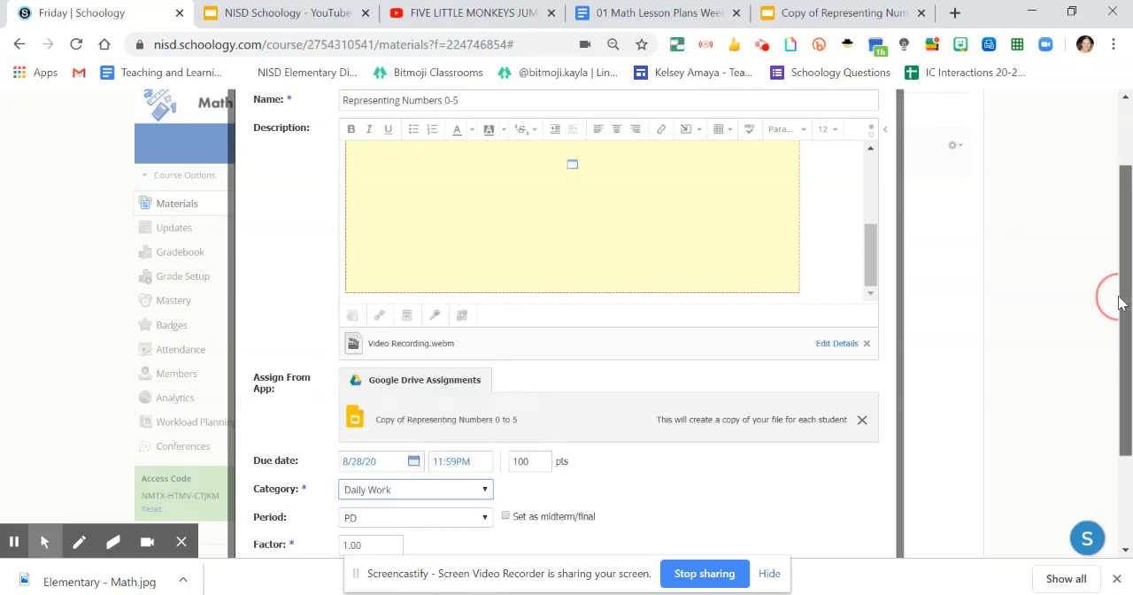
pyautogui.scroll(-3)
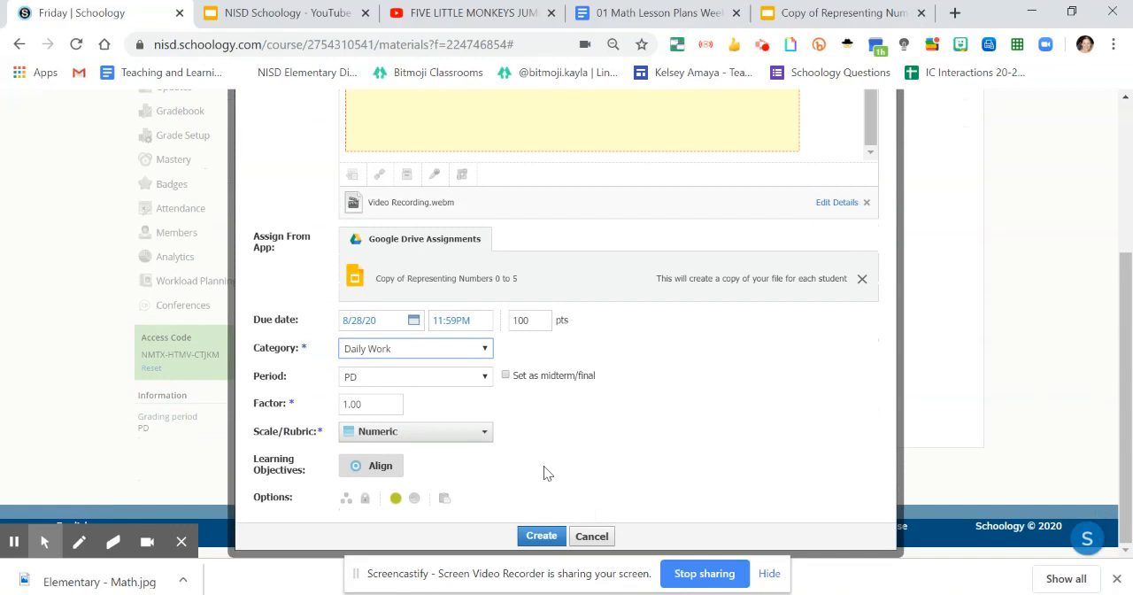
pyautogui.moveTo(370, 464)
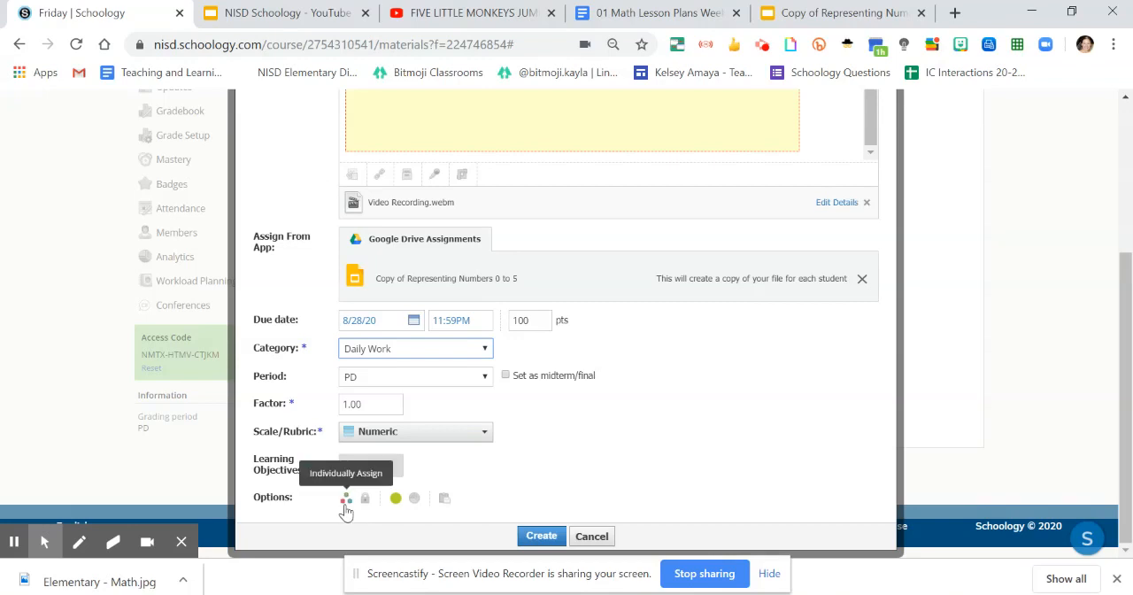
pyautogui.moveTo(397, 497)
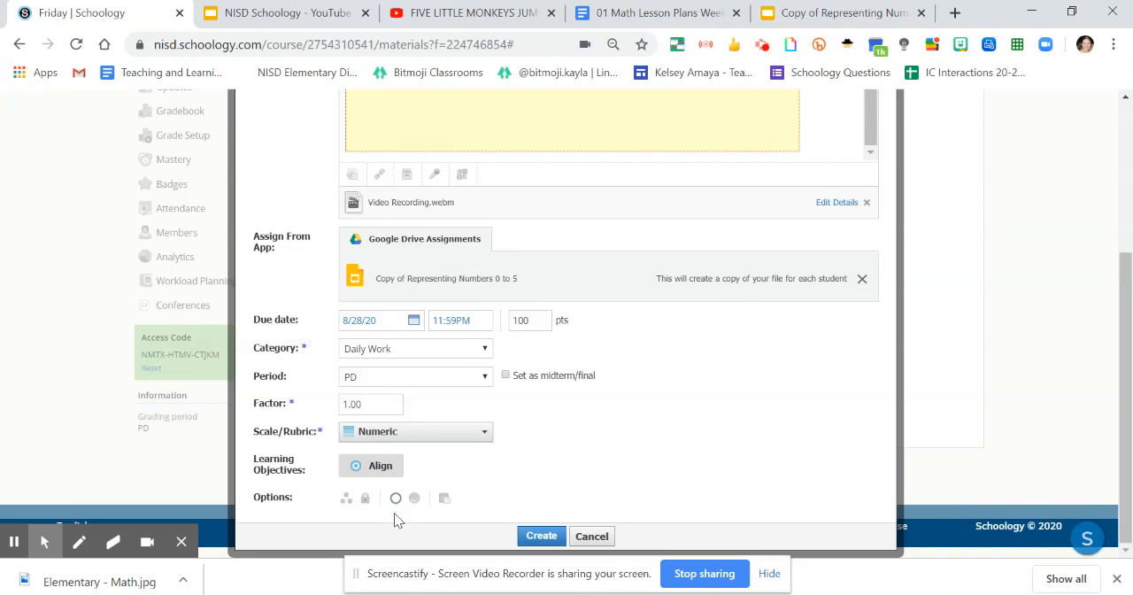
pyautogui.moveTo(446, 497)
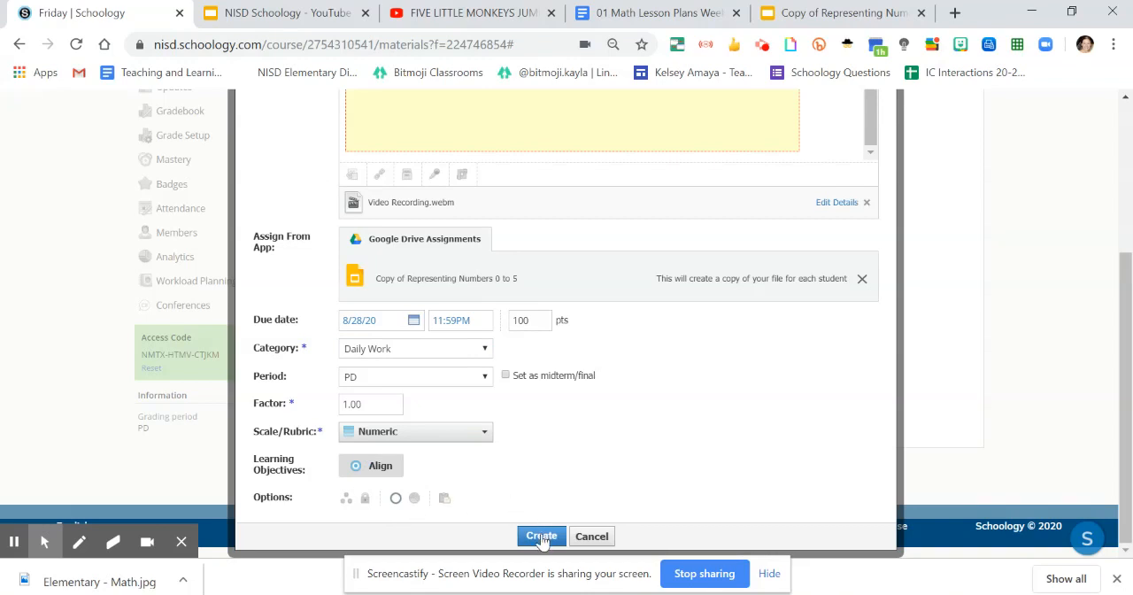
pyautogui.click(542, 536)
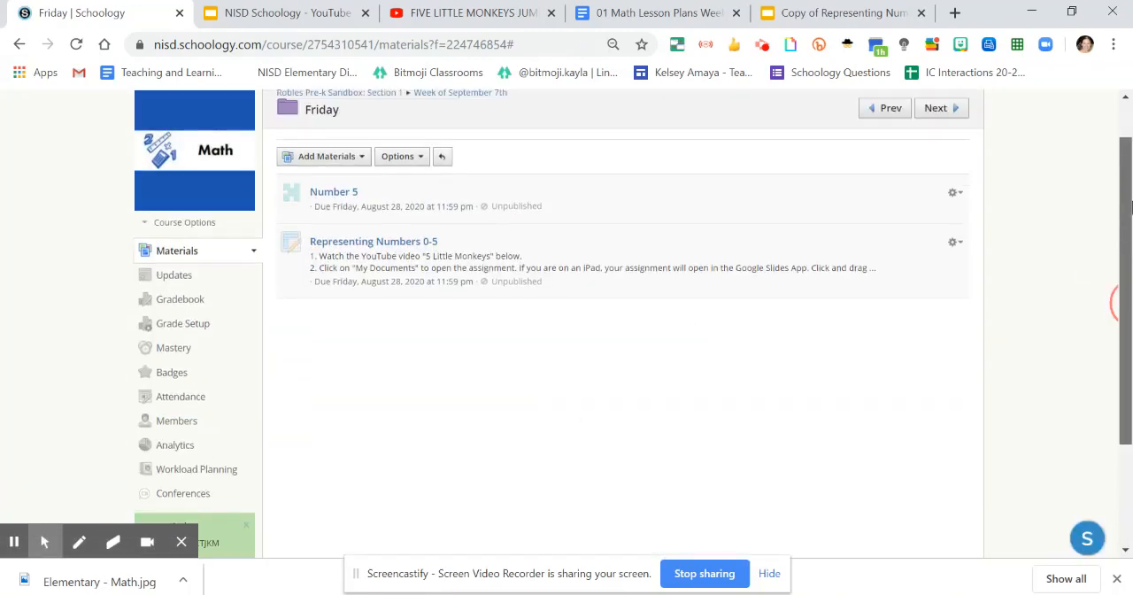
# Publish 'Representing Numbers 0-5' from its gear menu and confirm
pyautogui.scroll(3)
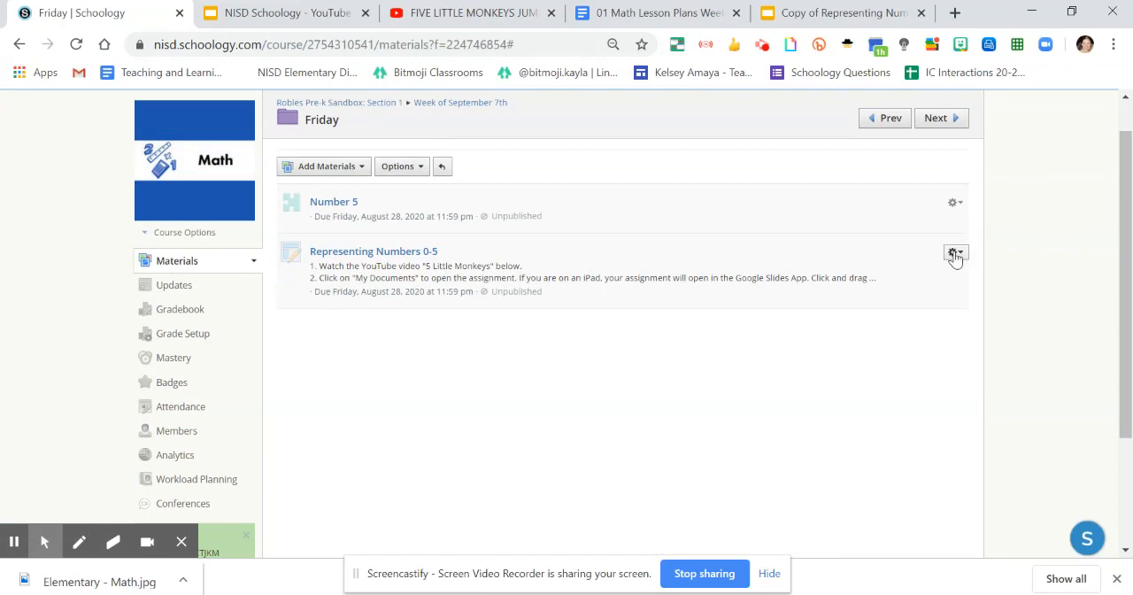
pyautogui.click(955, 251)
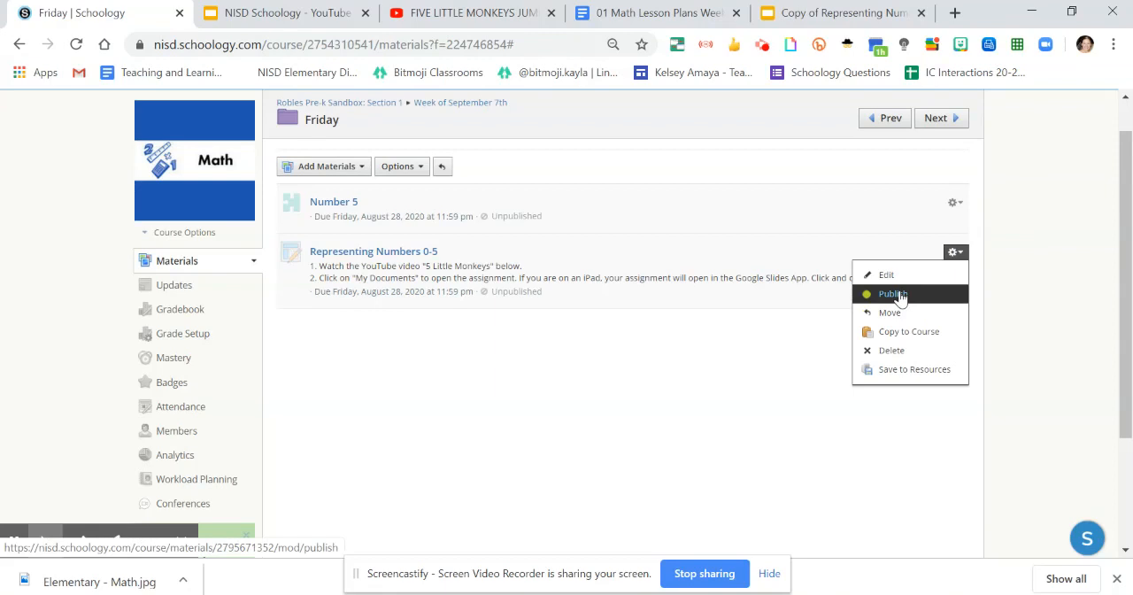
pyautogui.click(892, 294)
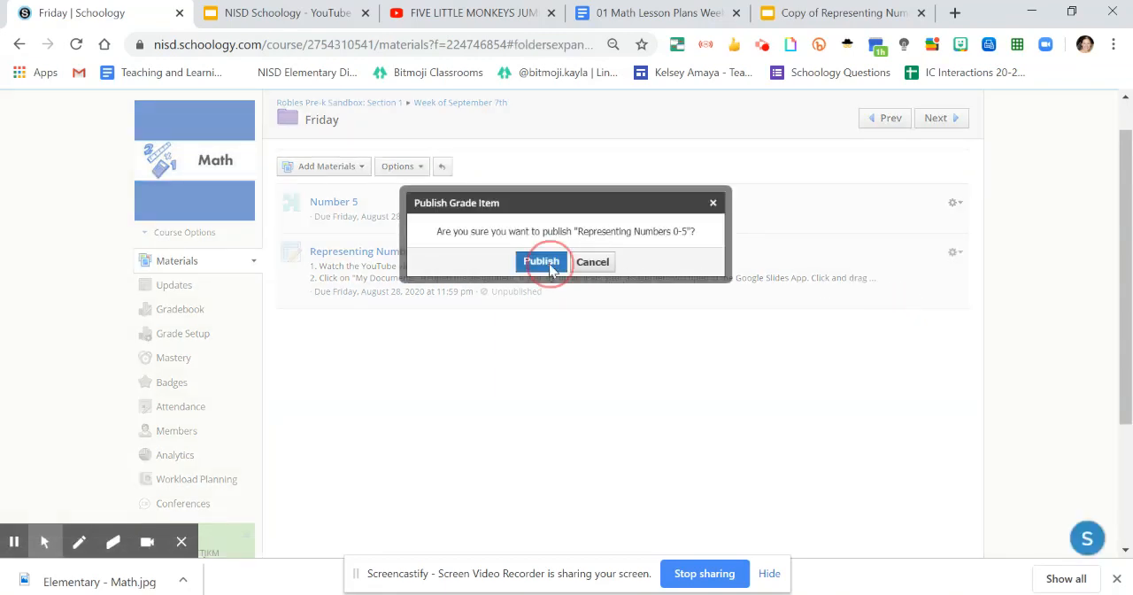
pyautogui.click(542, 262)
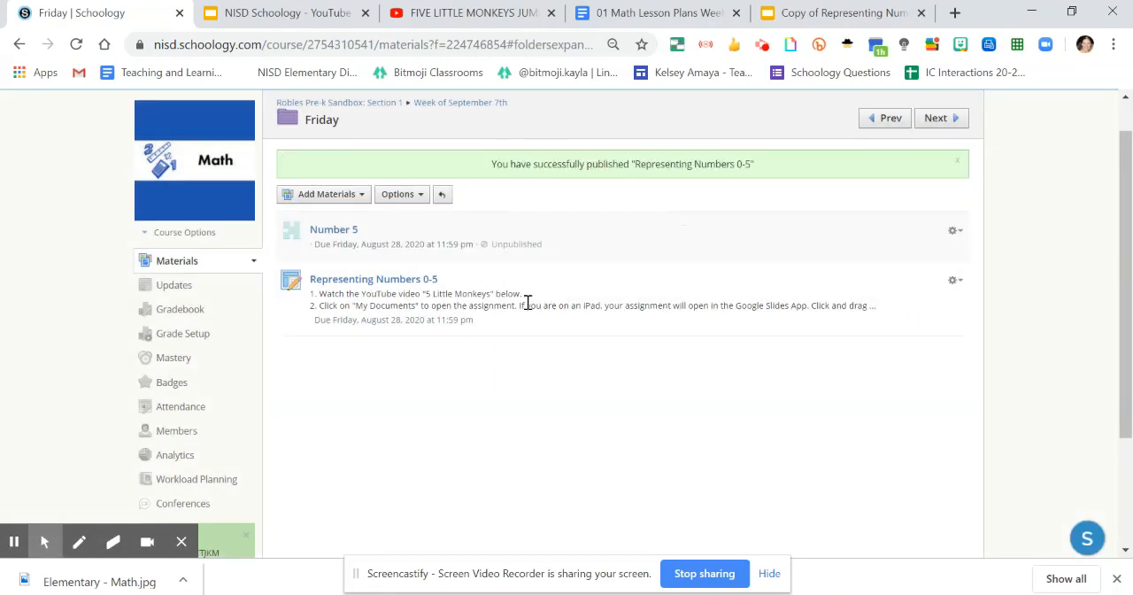
pyautogui.moveTo(429, 403)
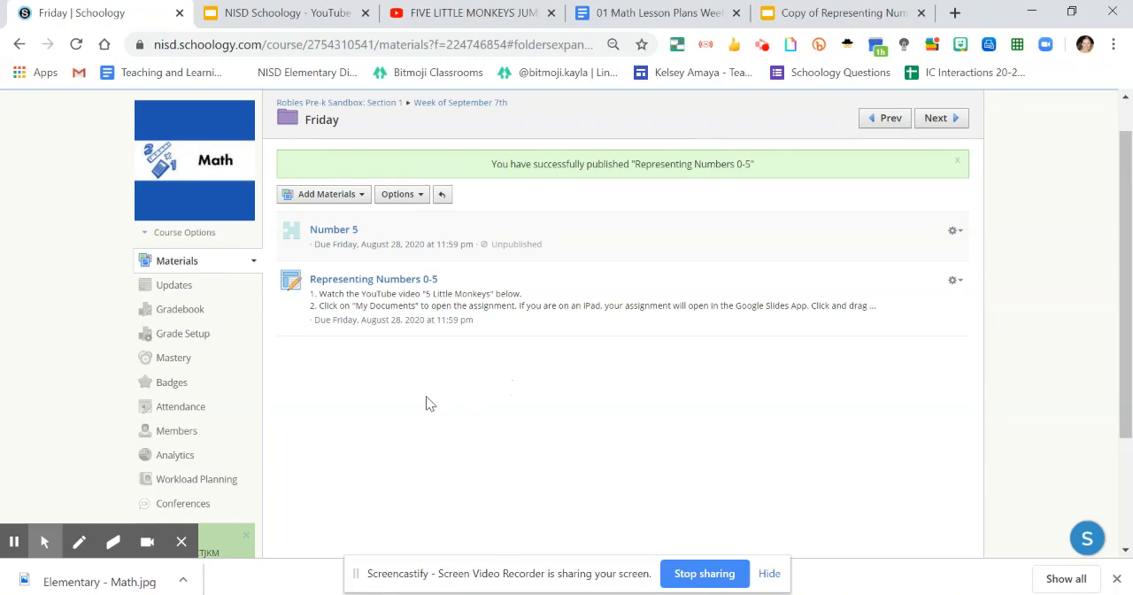